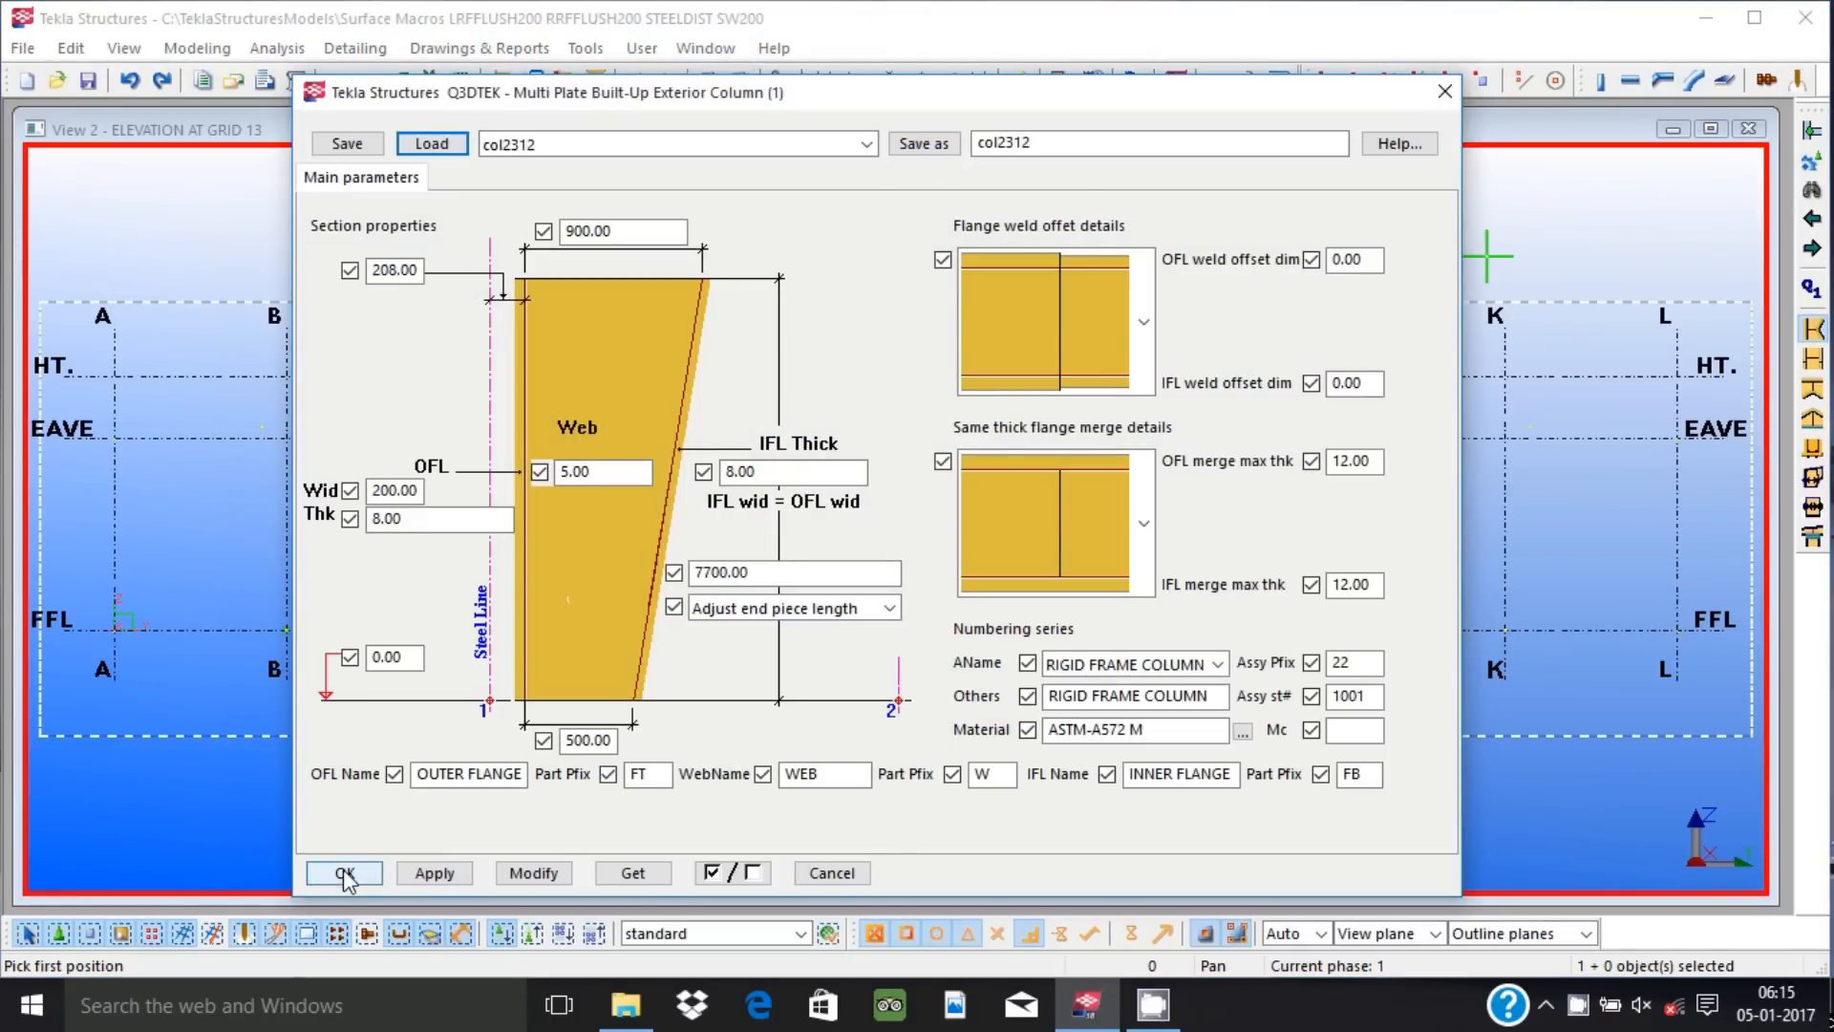
Confirm the col2312 built-up column settings and place the exterior column at grid L.
left_click(342, 873)
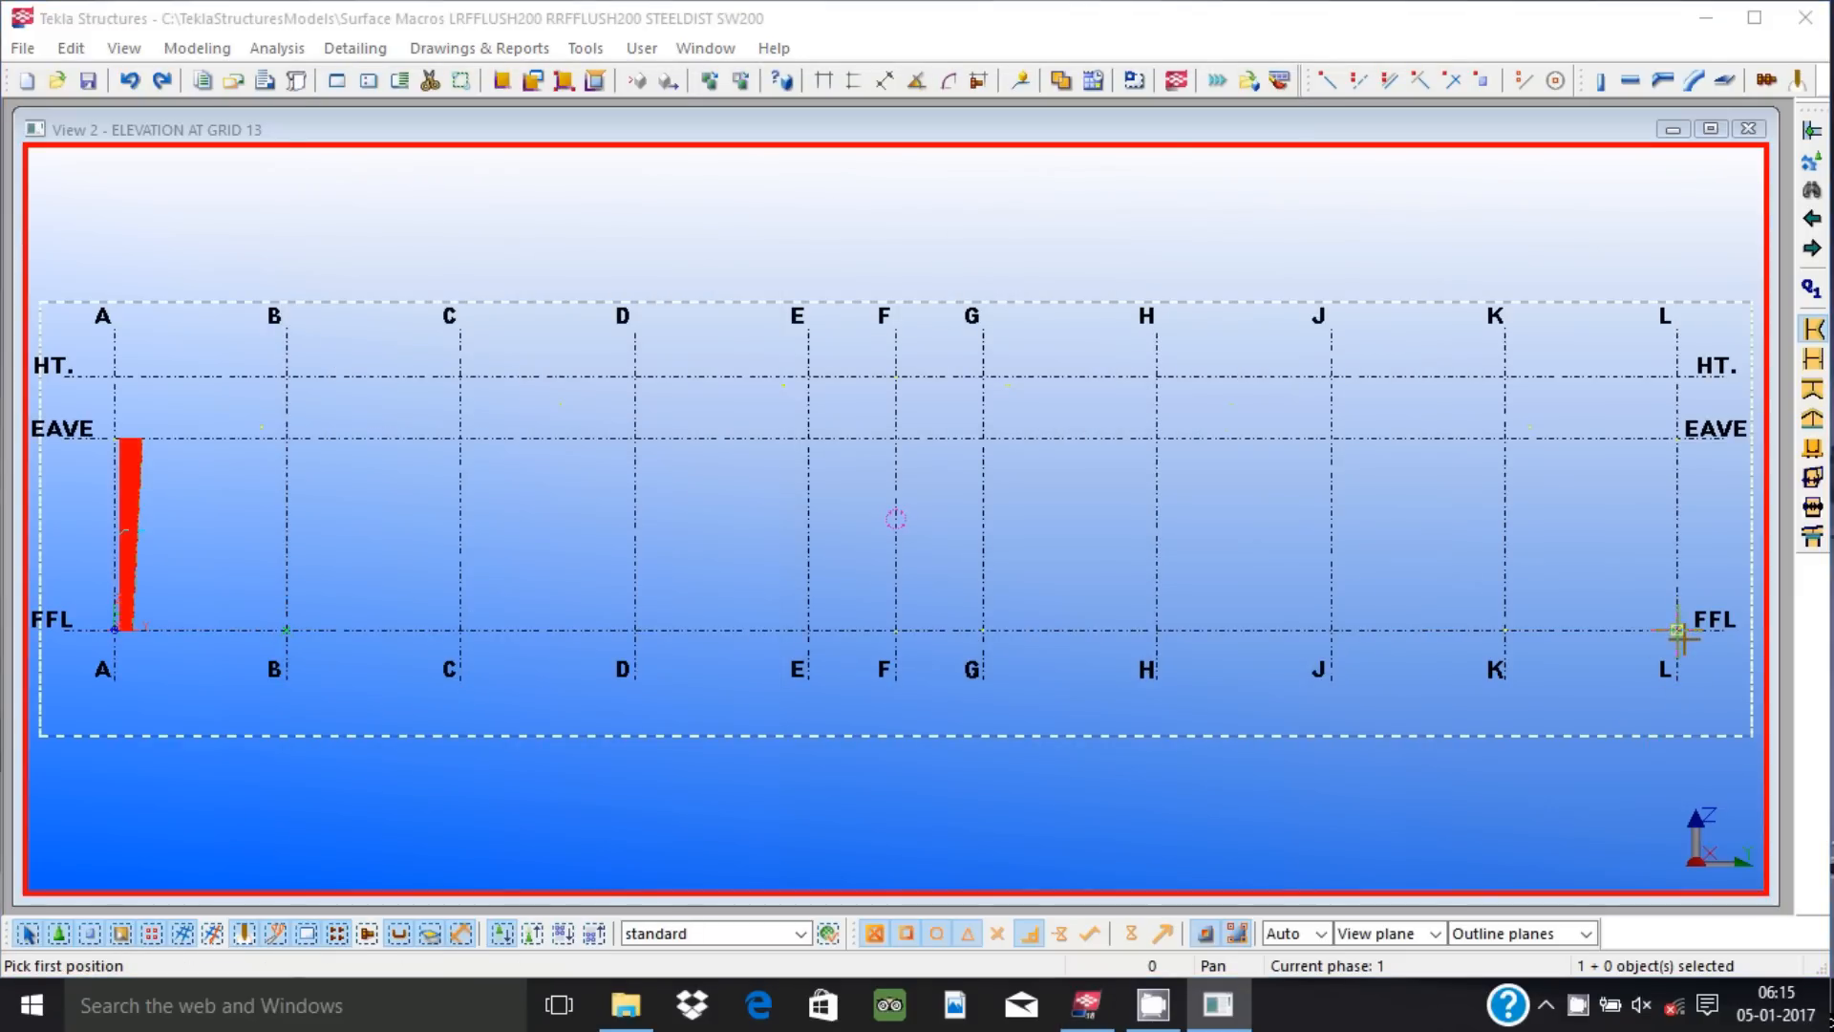
left_click(1675, 628)
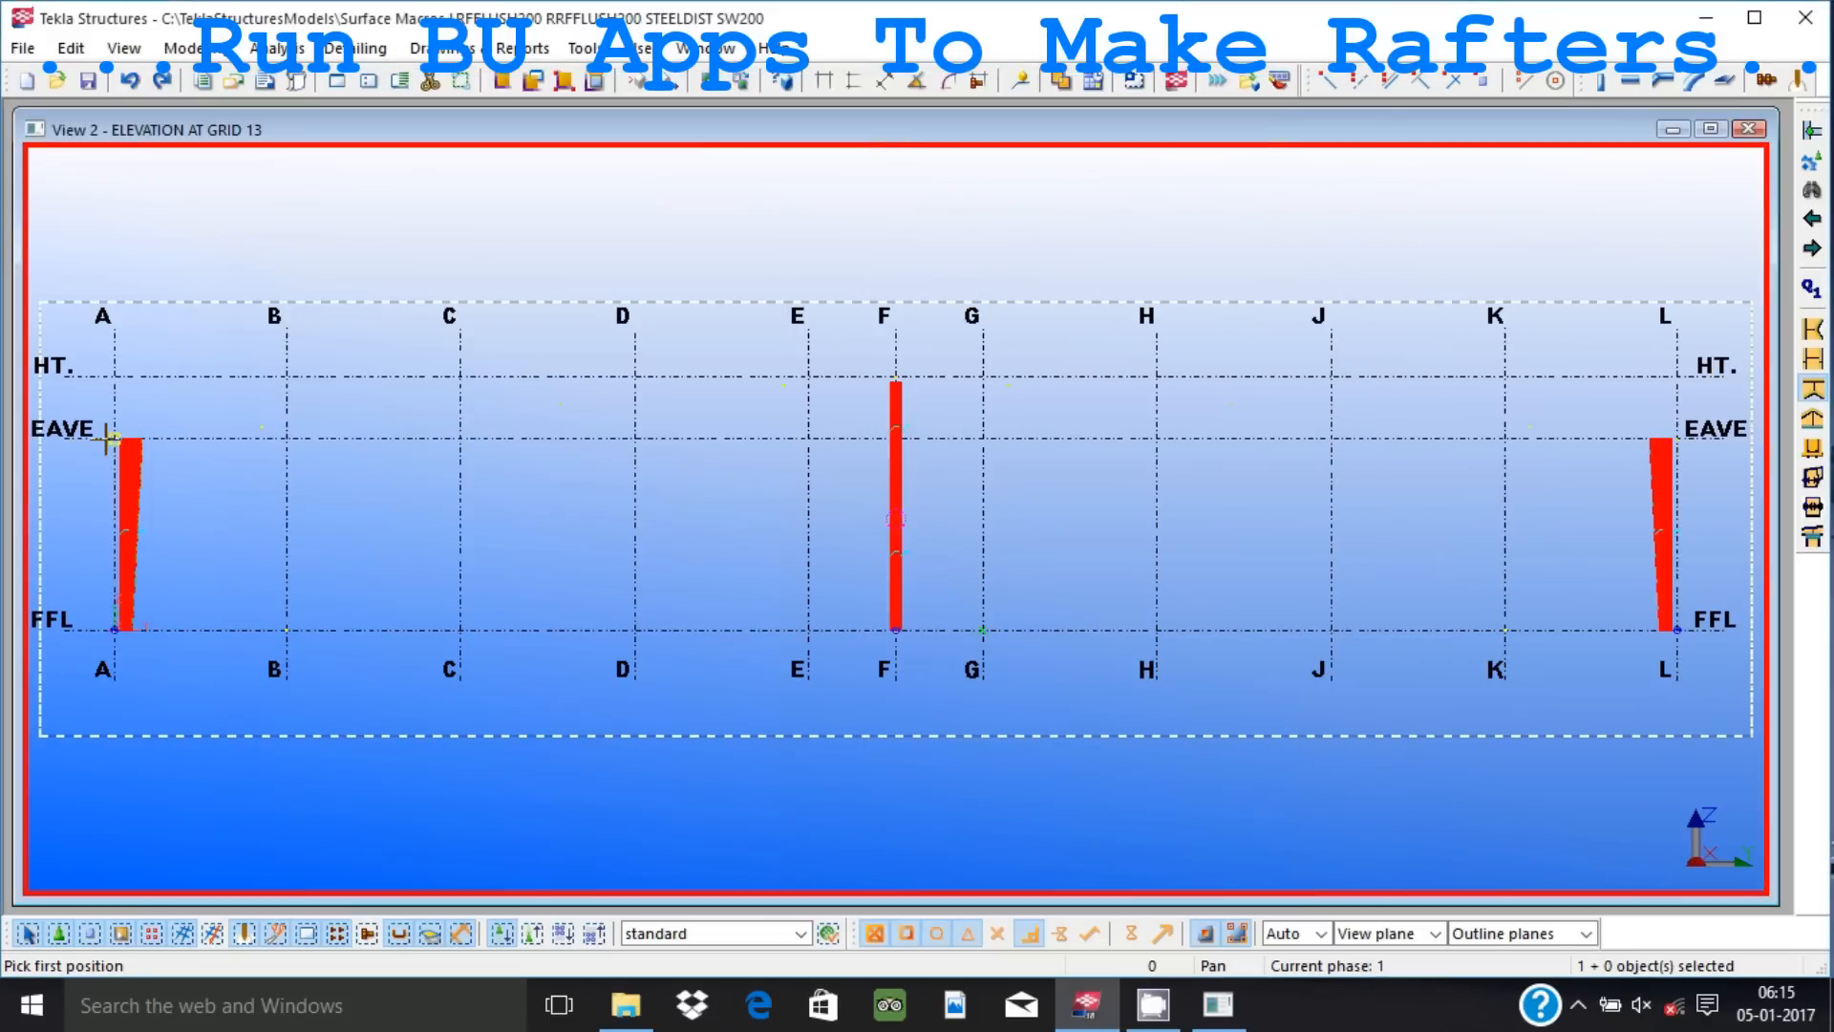
Start the built-up rafter from the eave column at grid A toward the ridge.
left_click(111, 441)
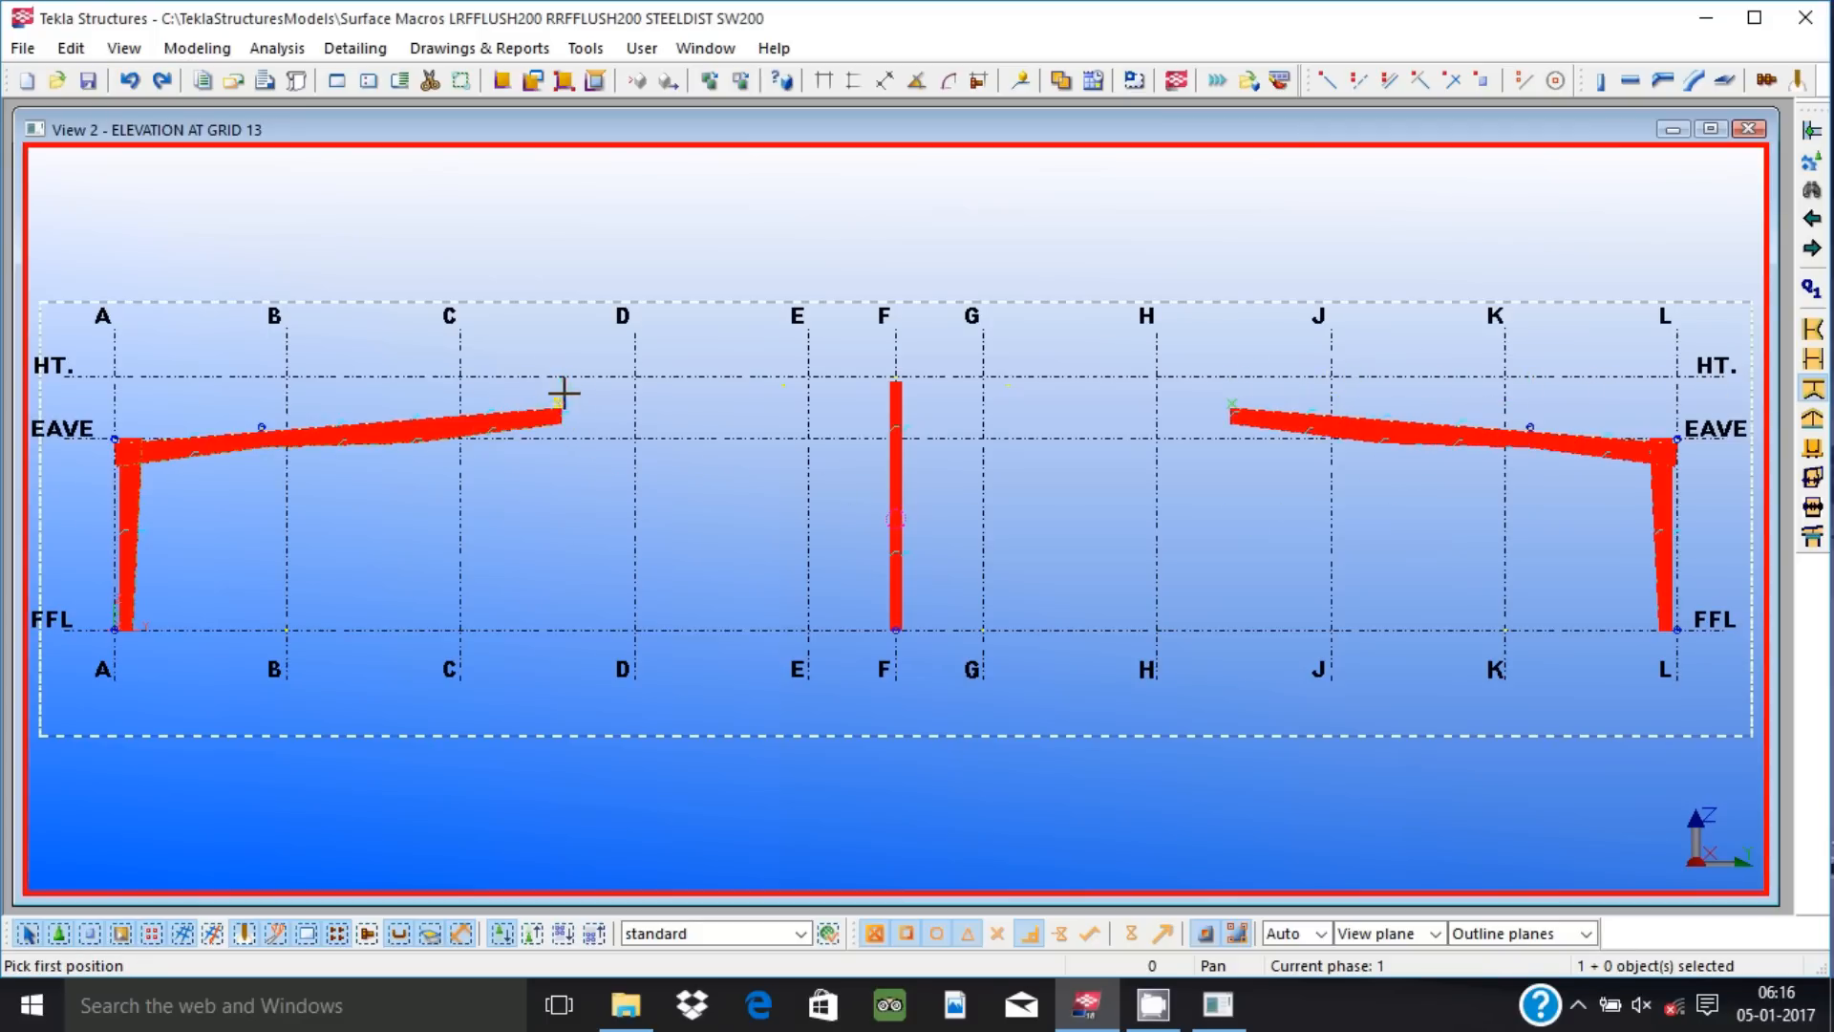
mouse_move(1009, 442)
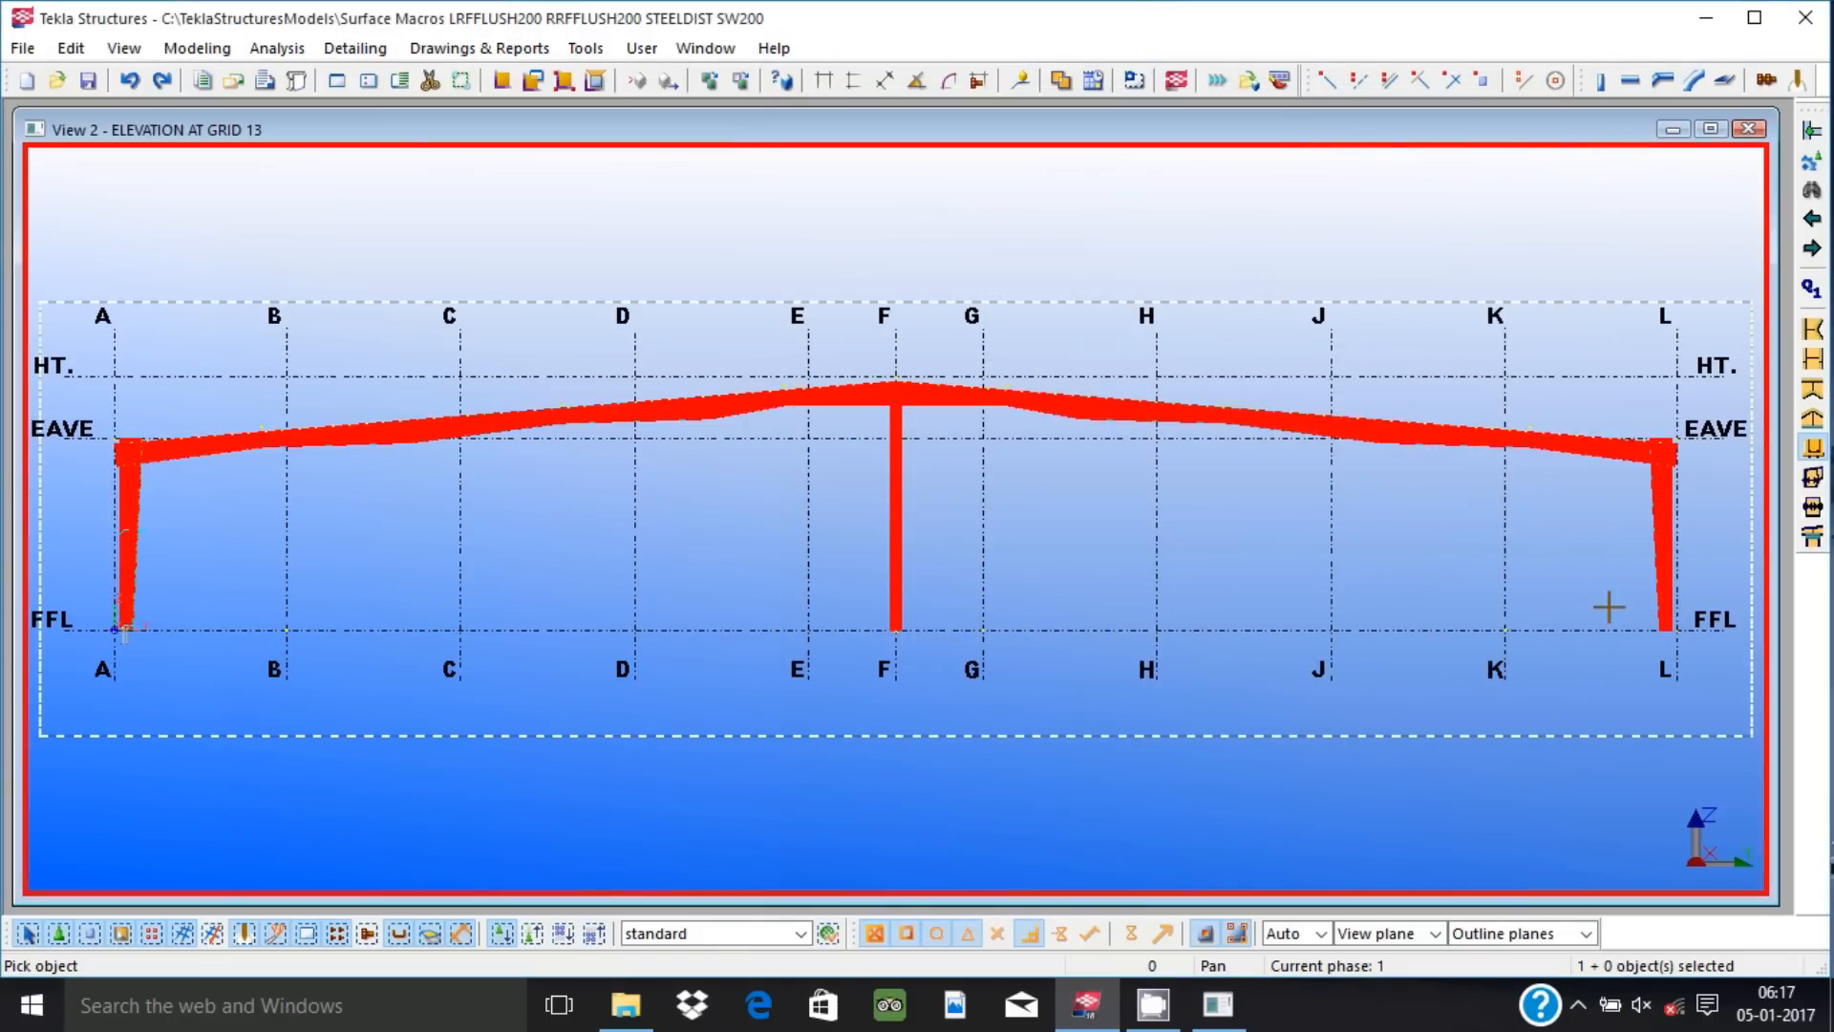
Load the knee2312 settings into Column to Rafter Knee Connection and confirm them.
left_click(898, 502)
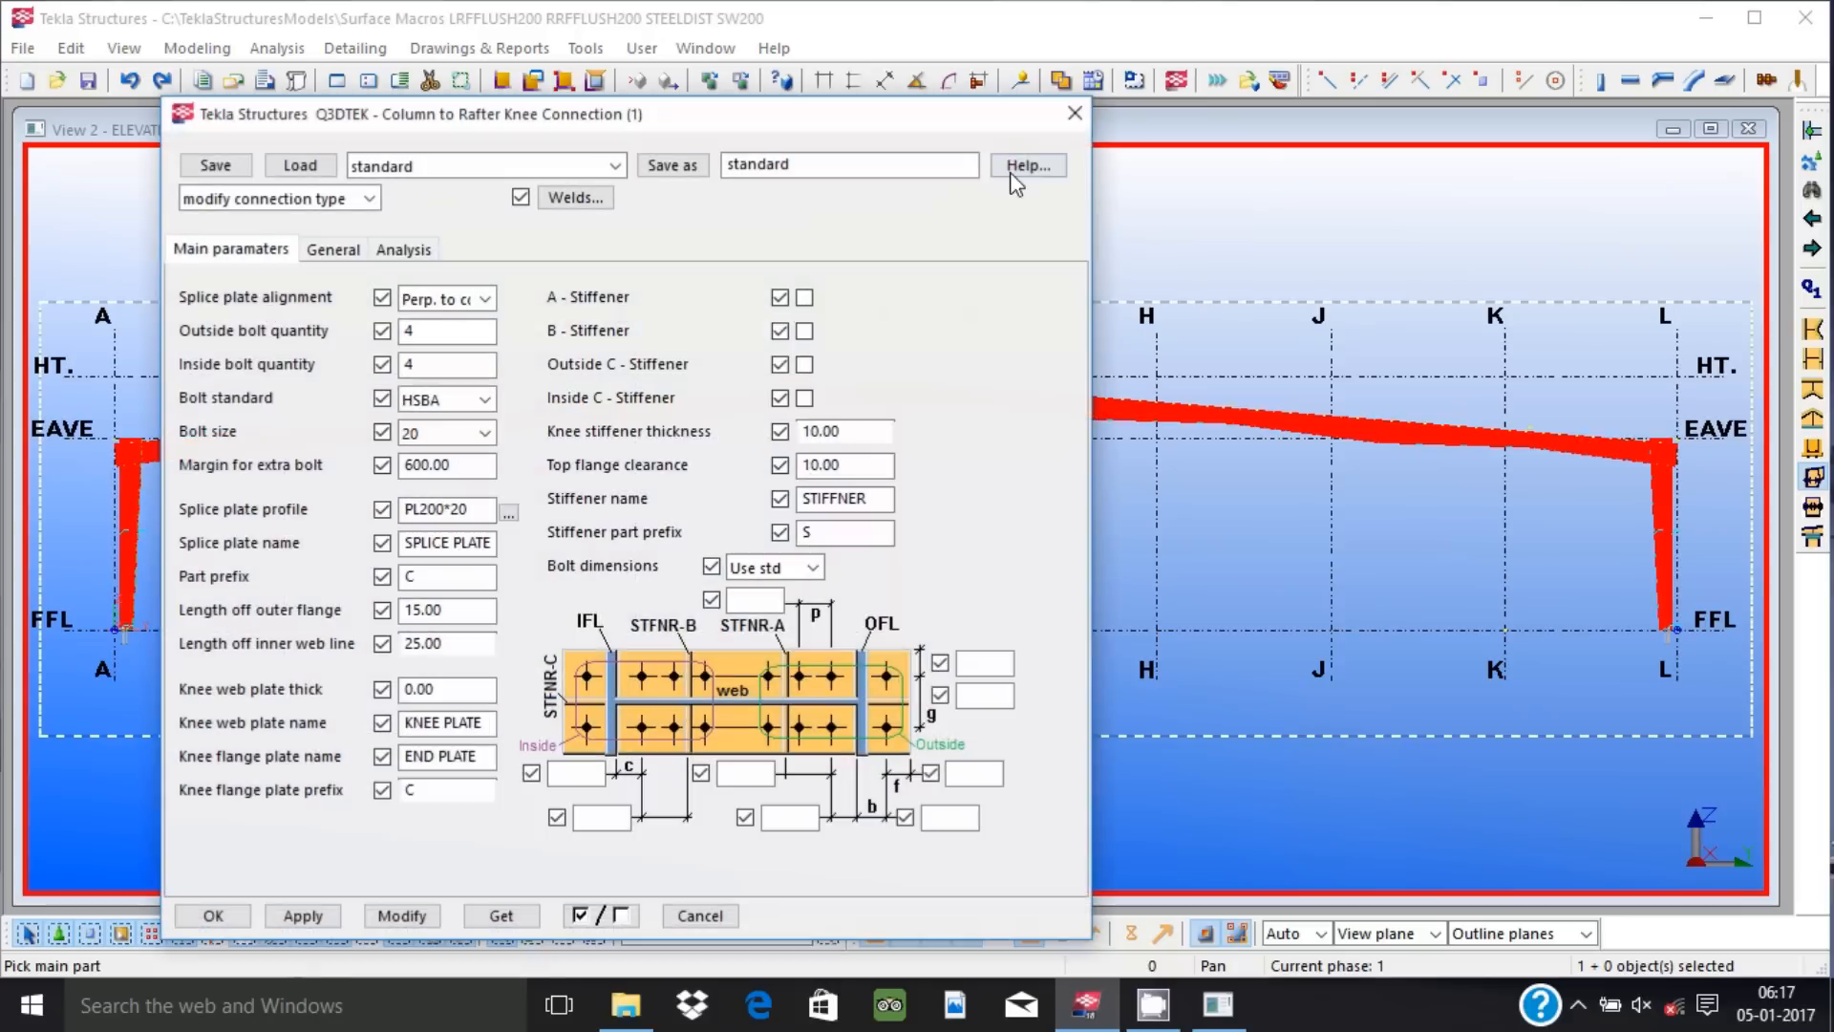
left_click(300, 164)
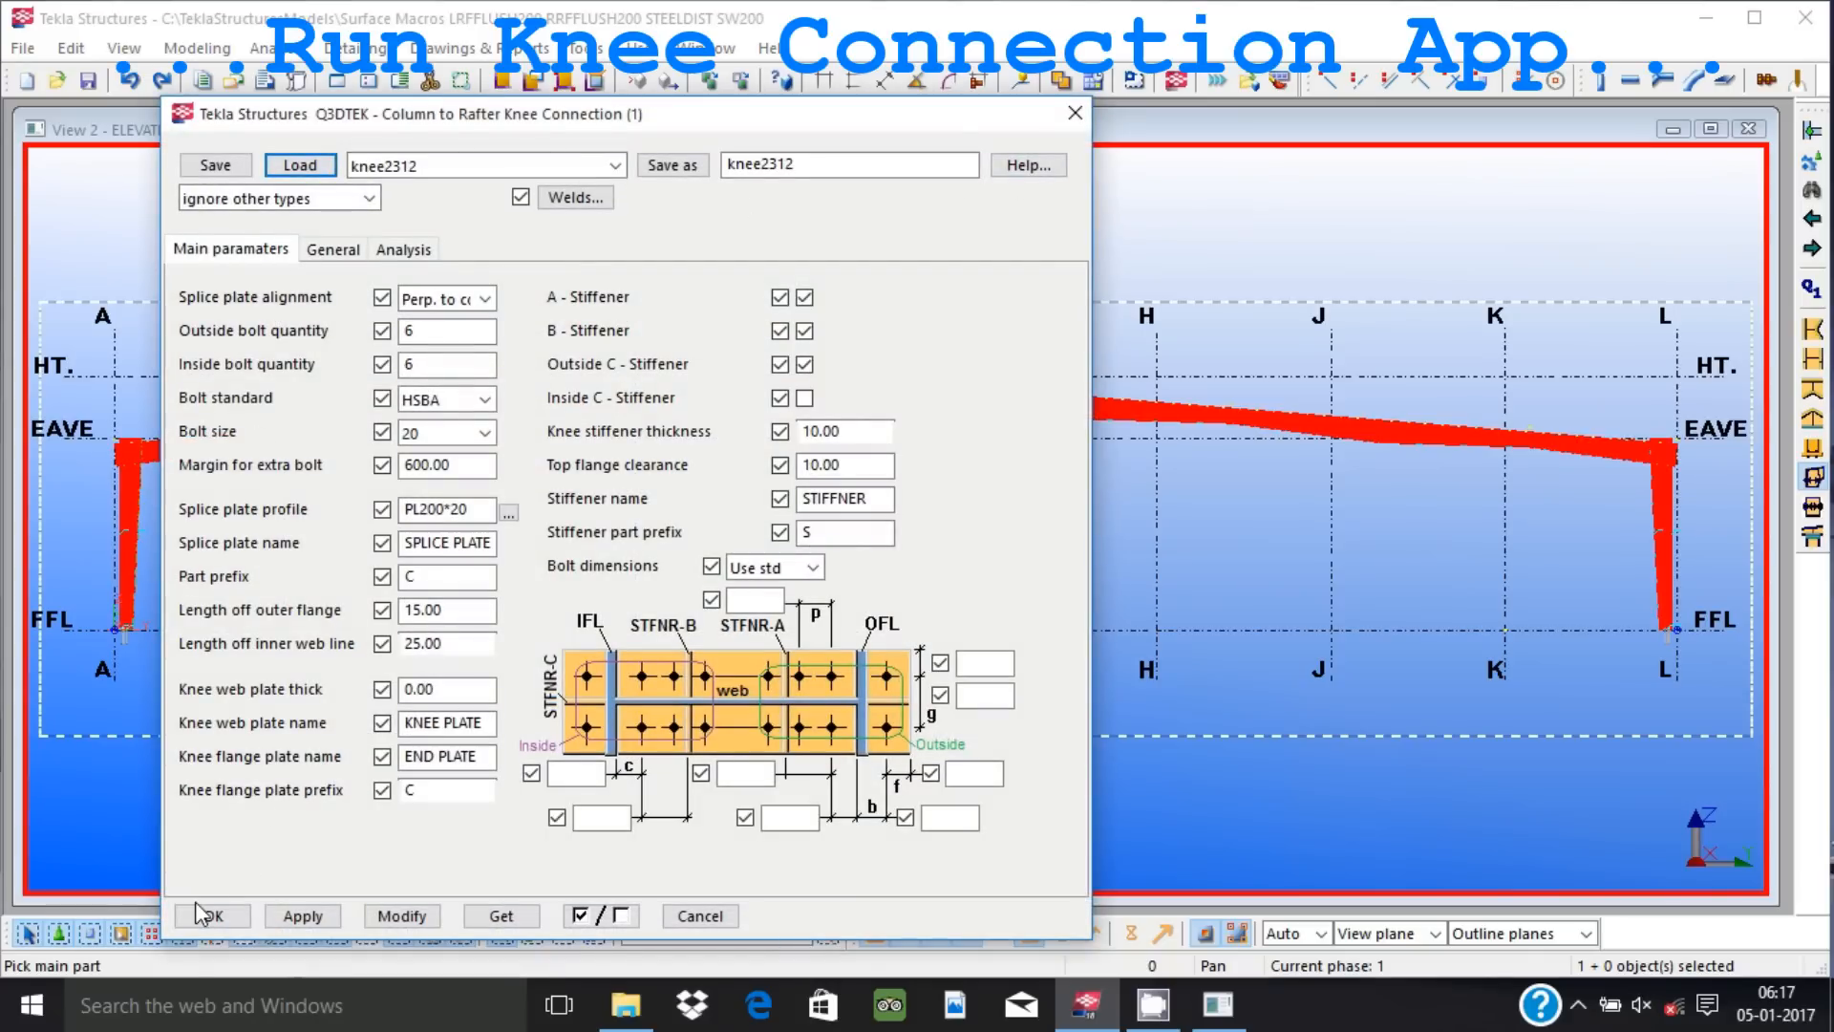
left_click(210, 915)
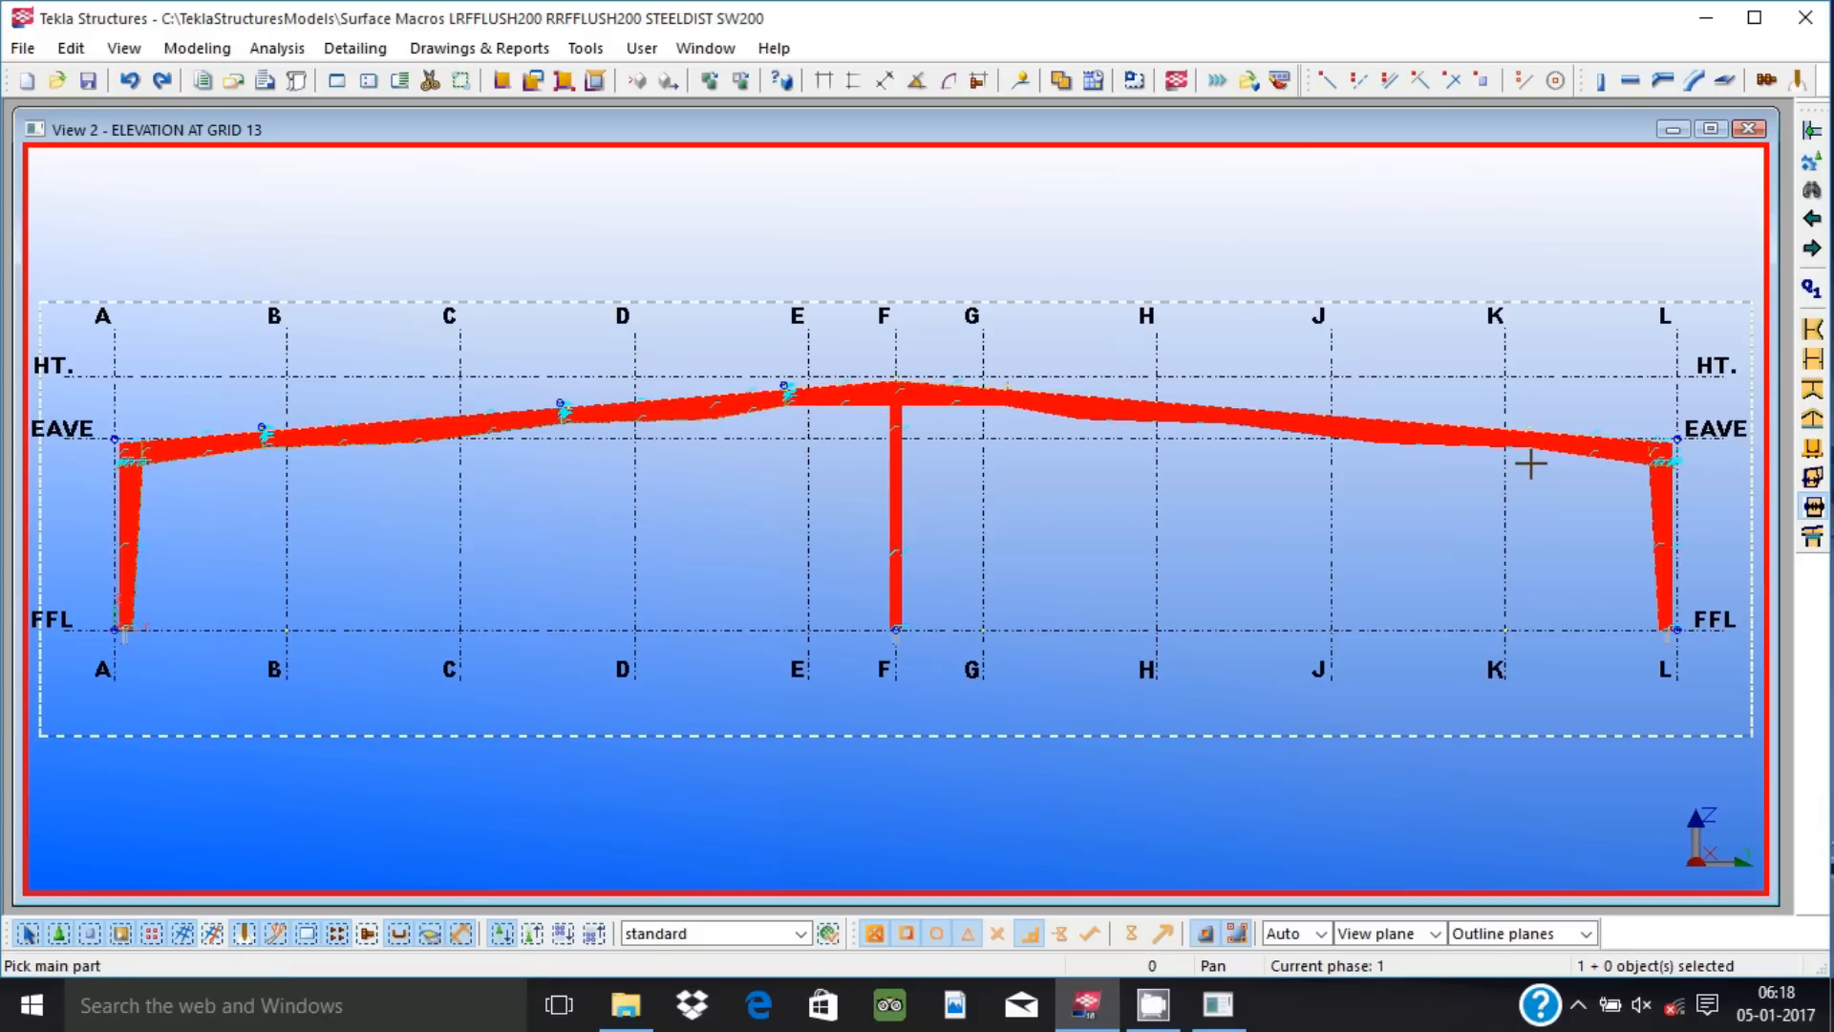
Load the icoltop2312 settings into Interior Column to Rafter Connection and confirm them.
left_click(1488, 445)
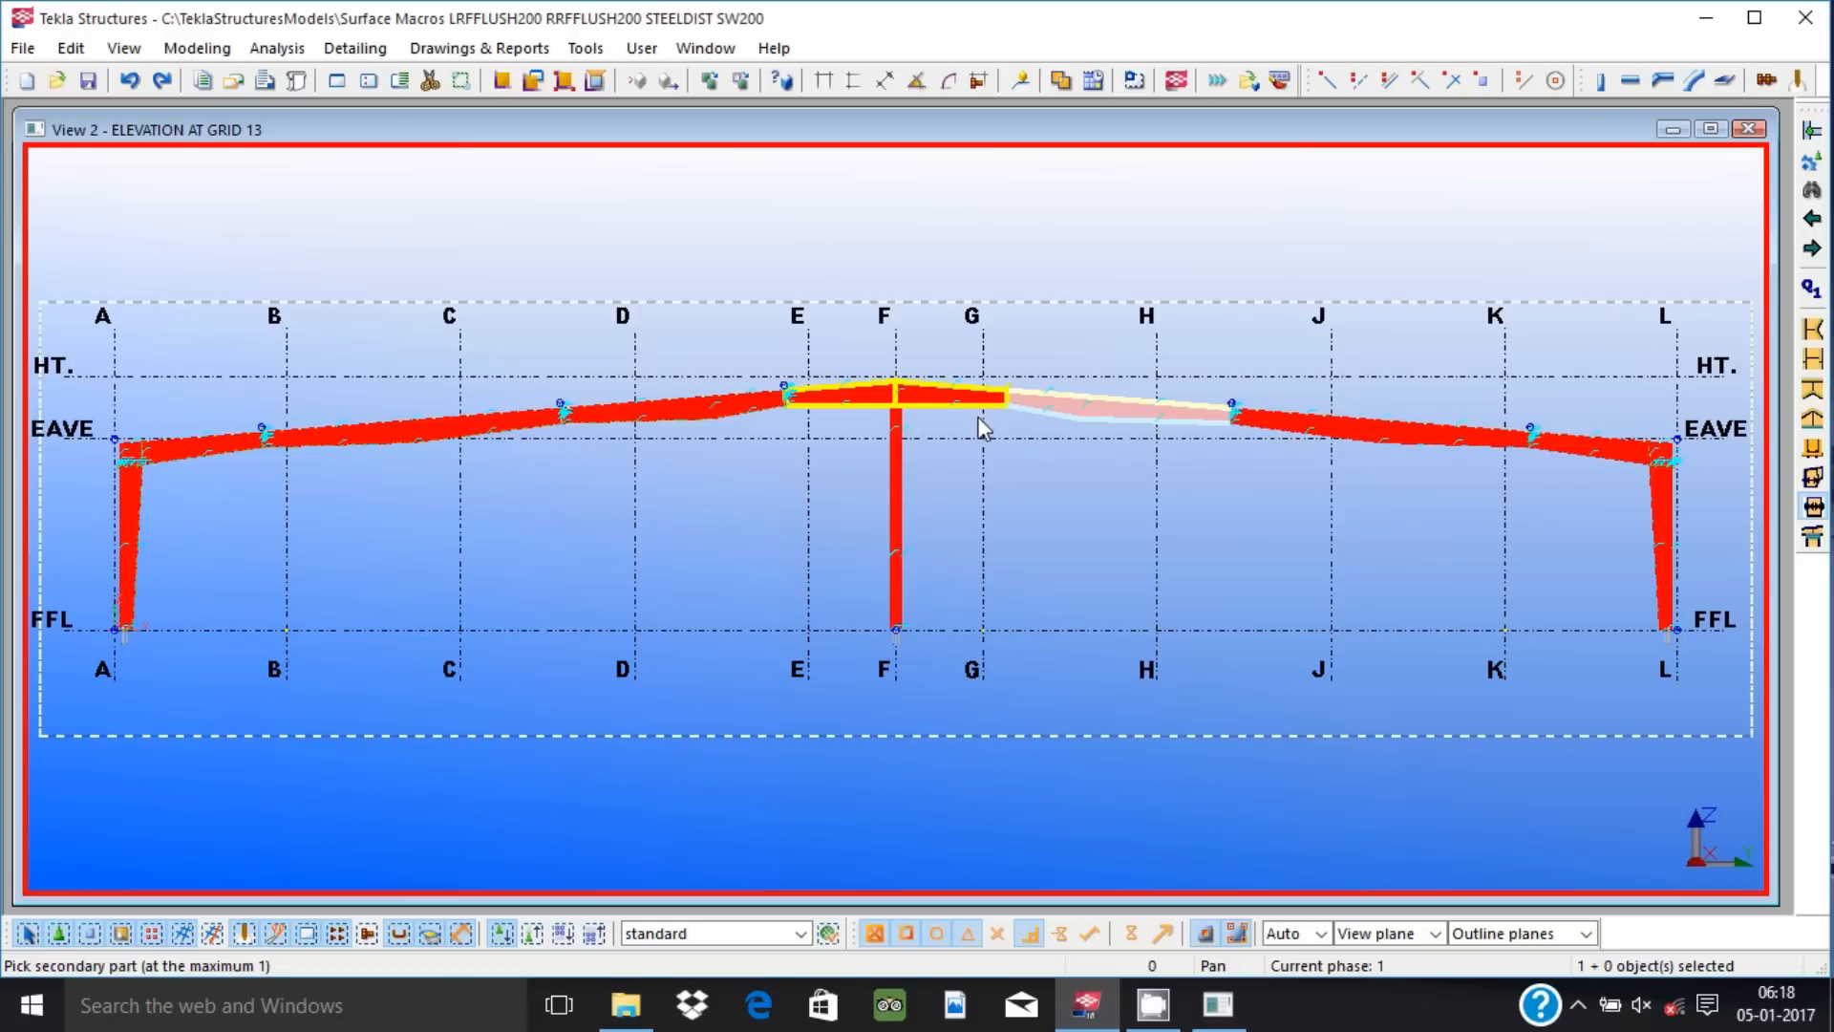
double_click(889, 394)
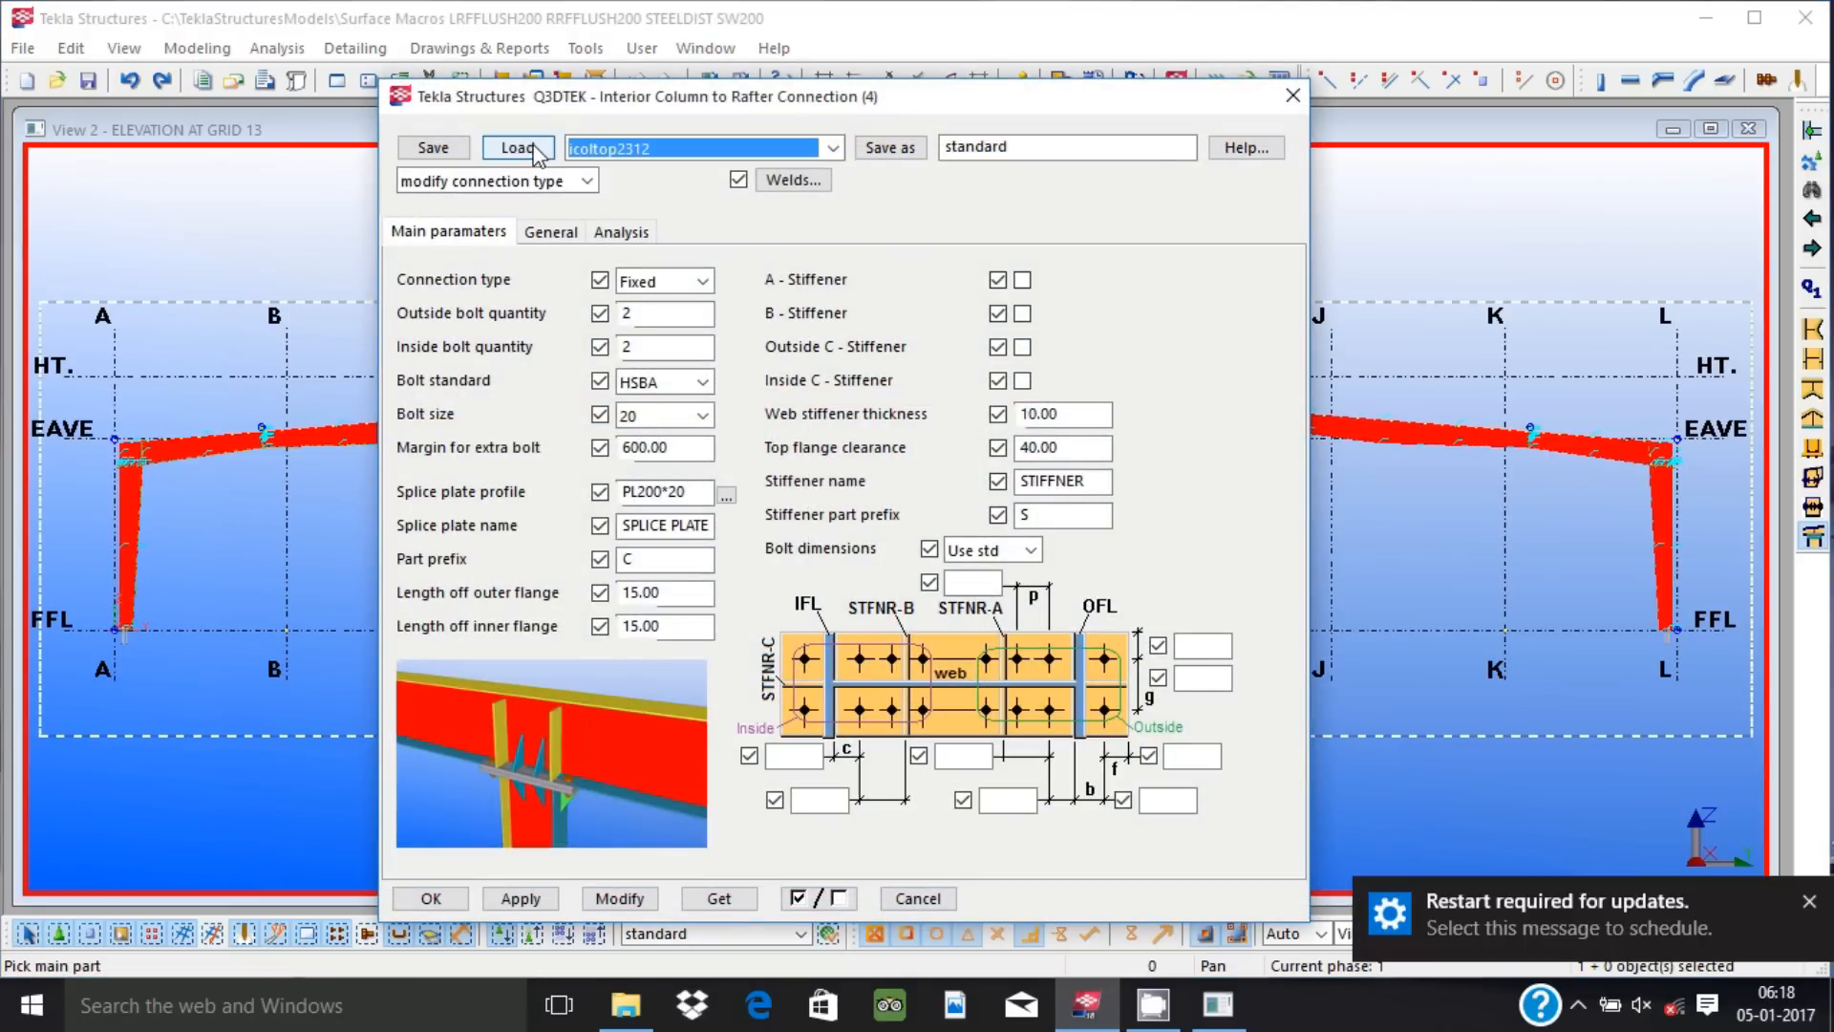
left_click(518, 147)
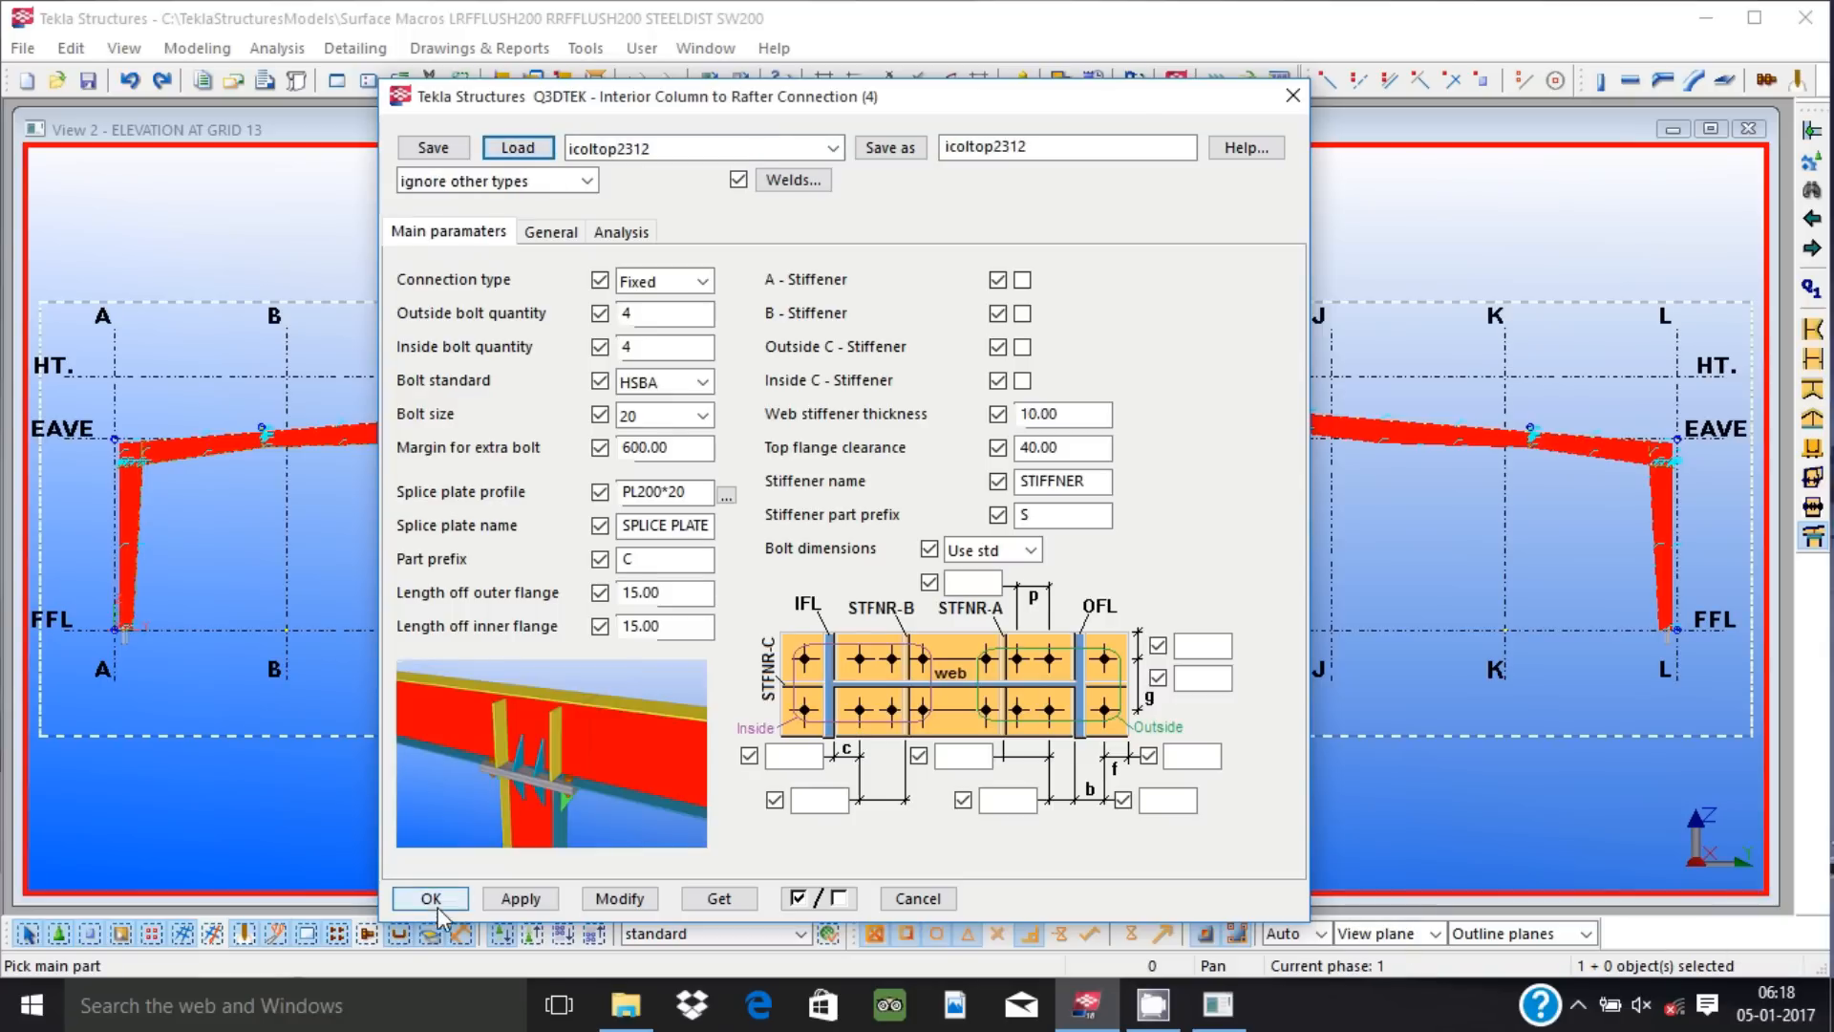
left_click(430, 898)
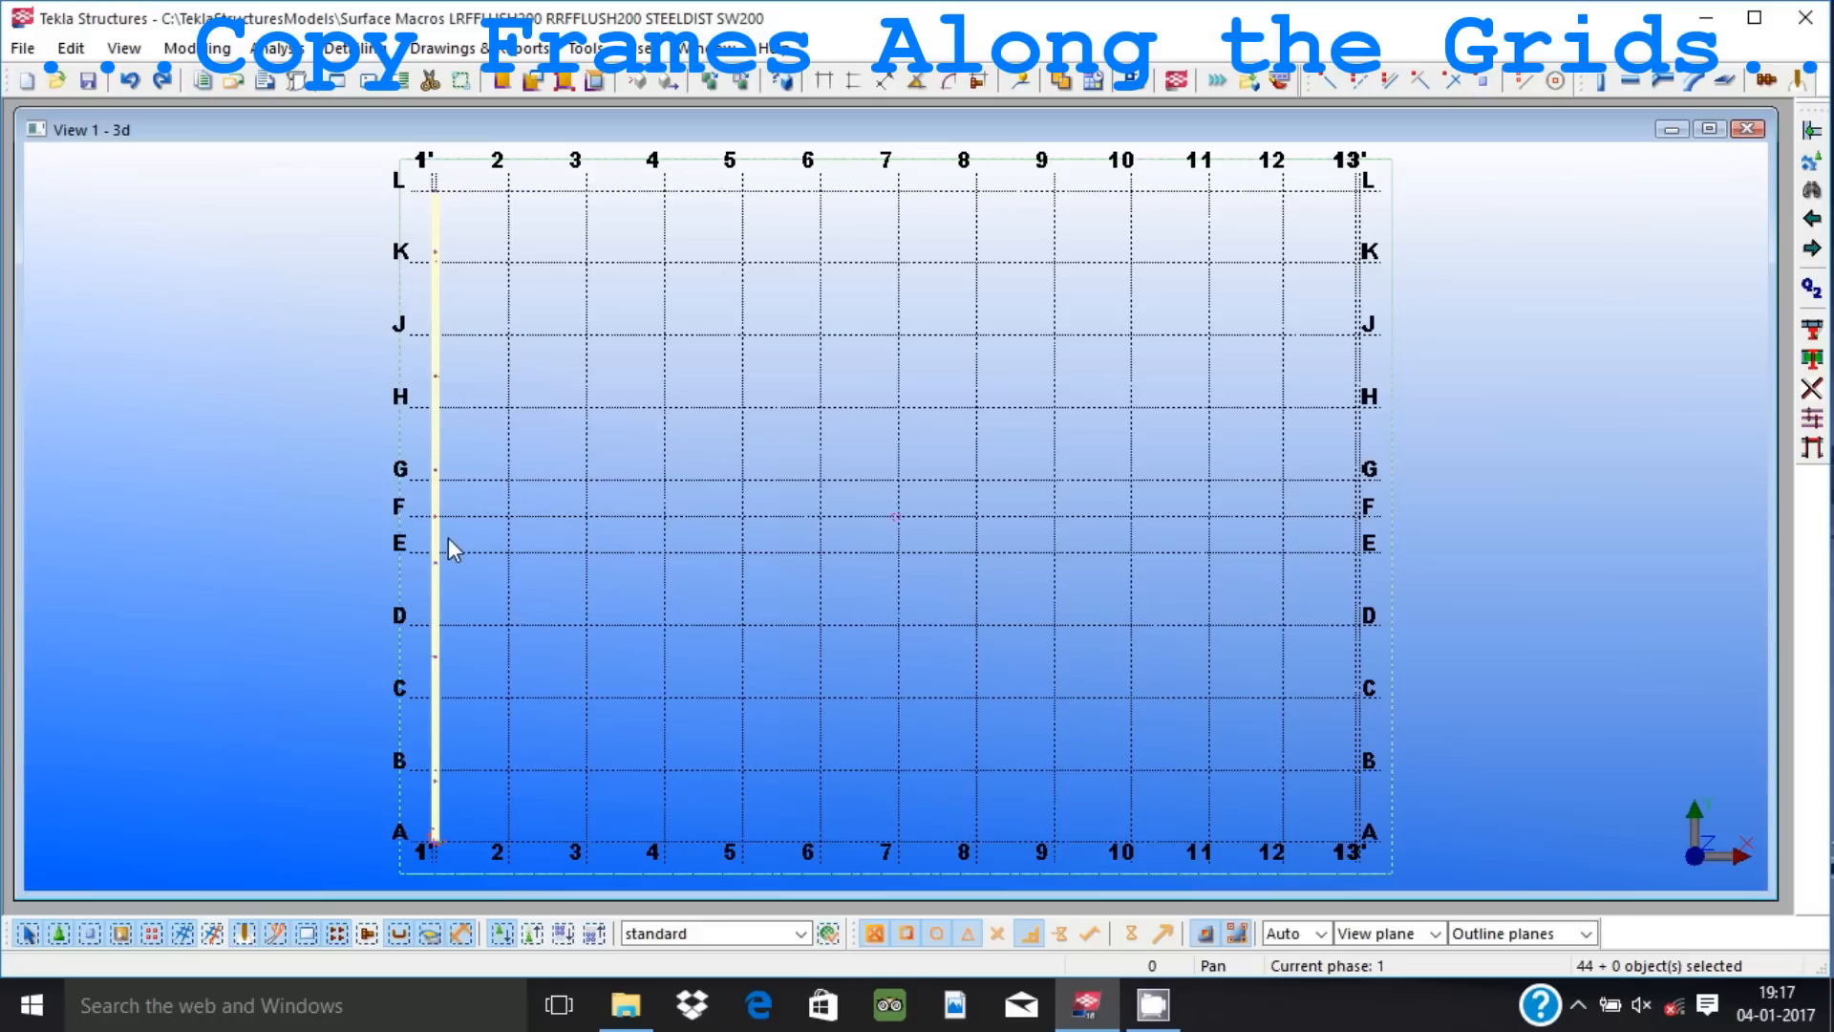
Bring up the context menu for the selected frame on grid 1 to copy it.
right_click(455, 551)
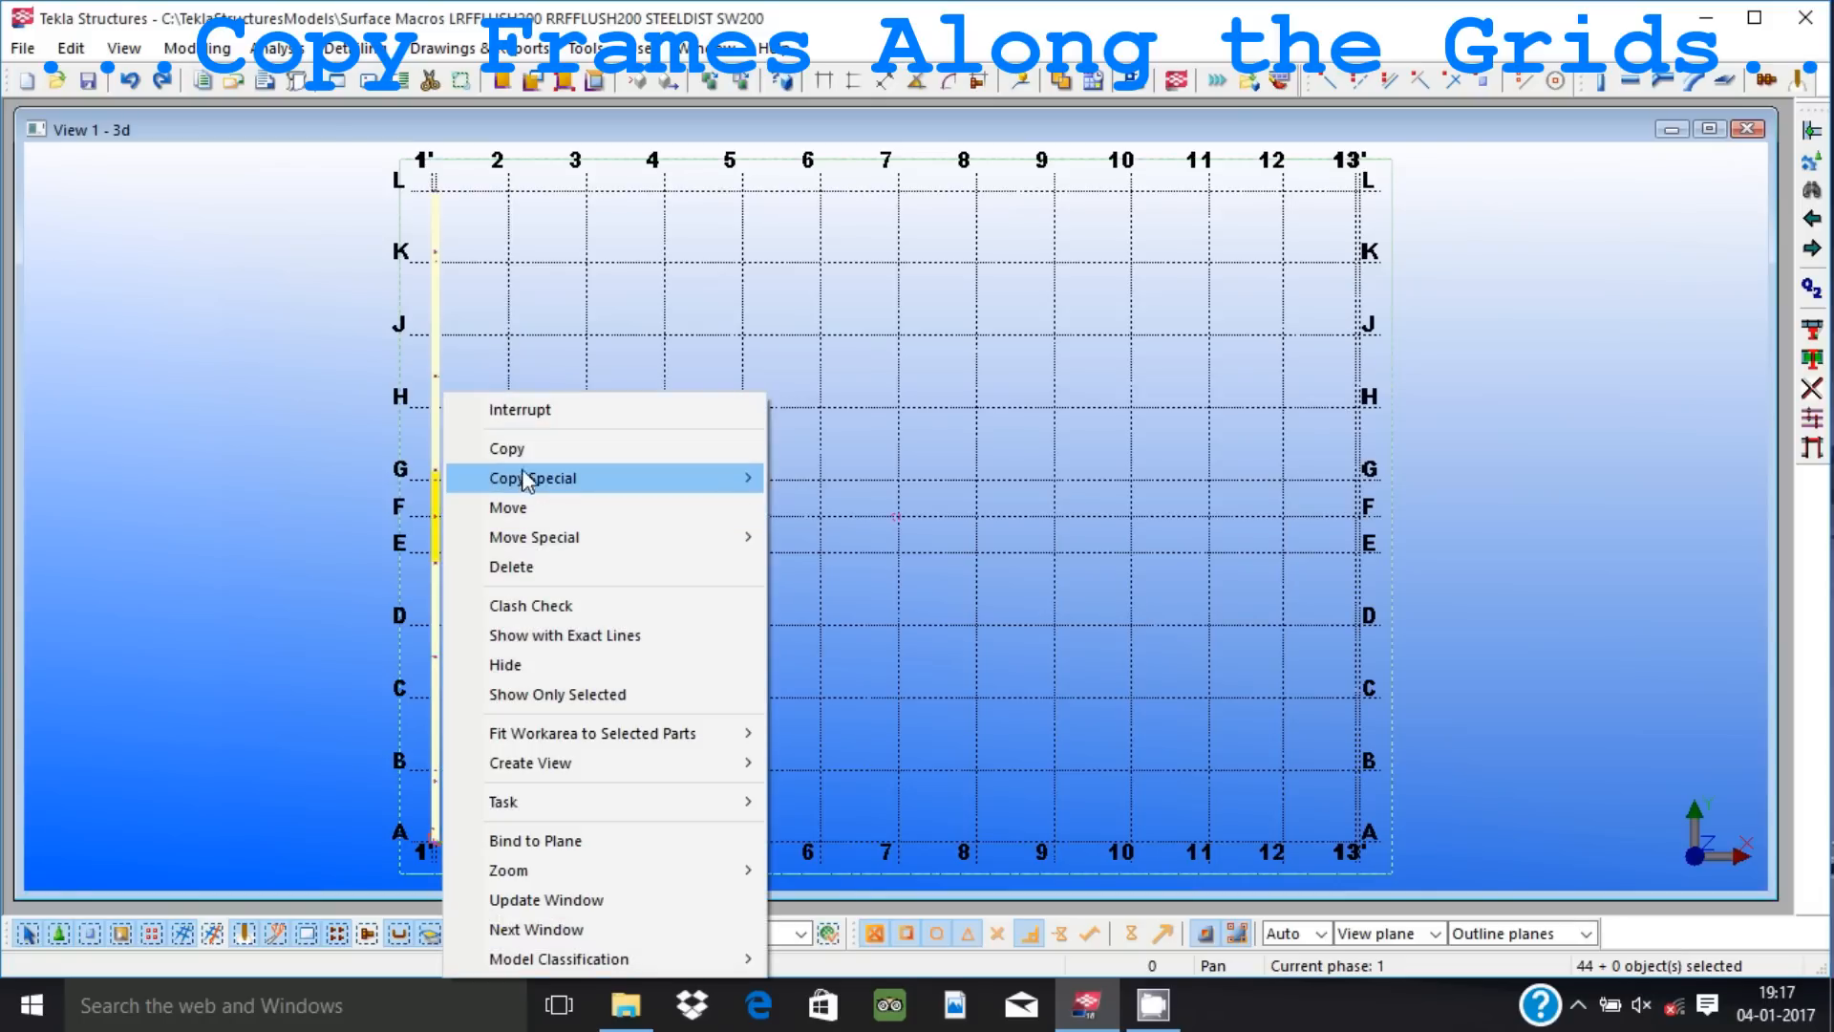
mouse_move(506, 447)
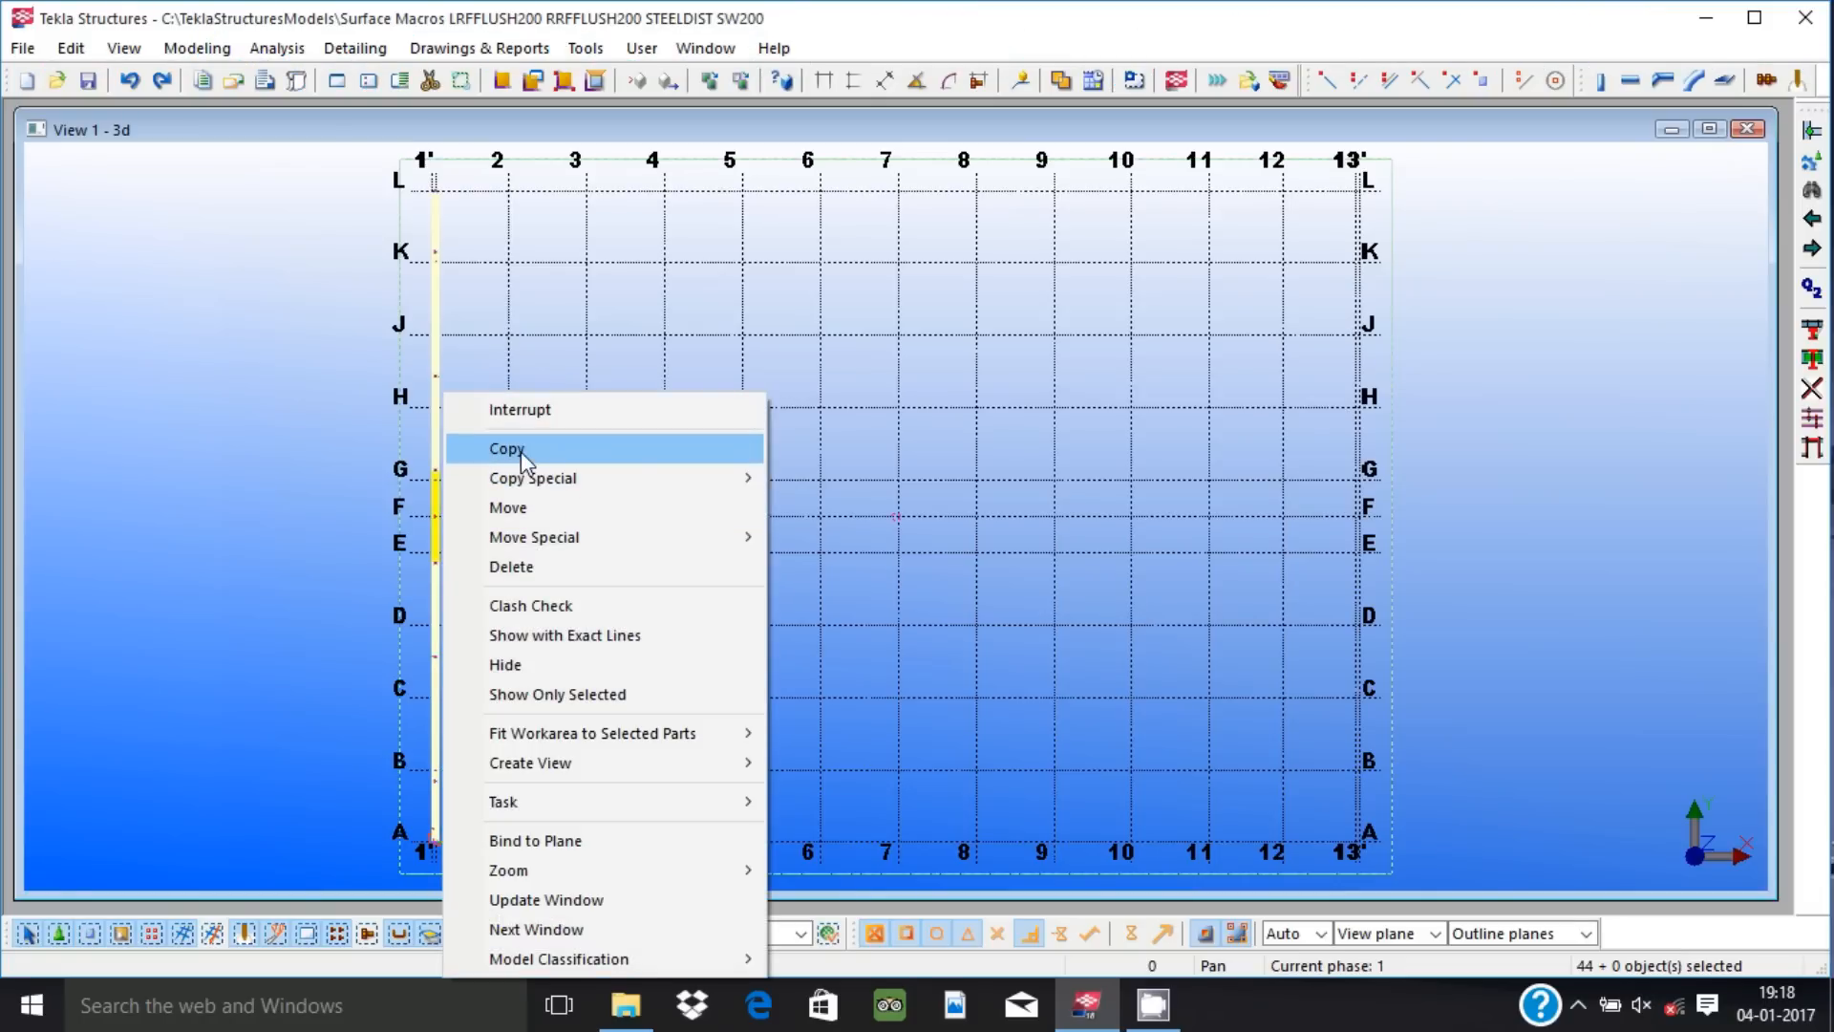
mouse_move(1169, 1009)
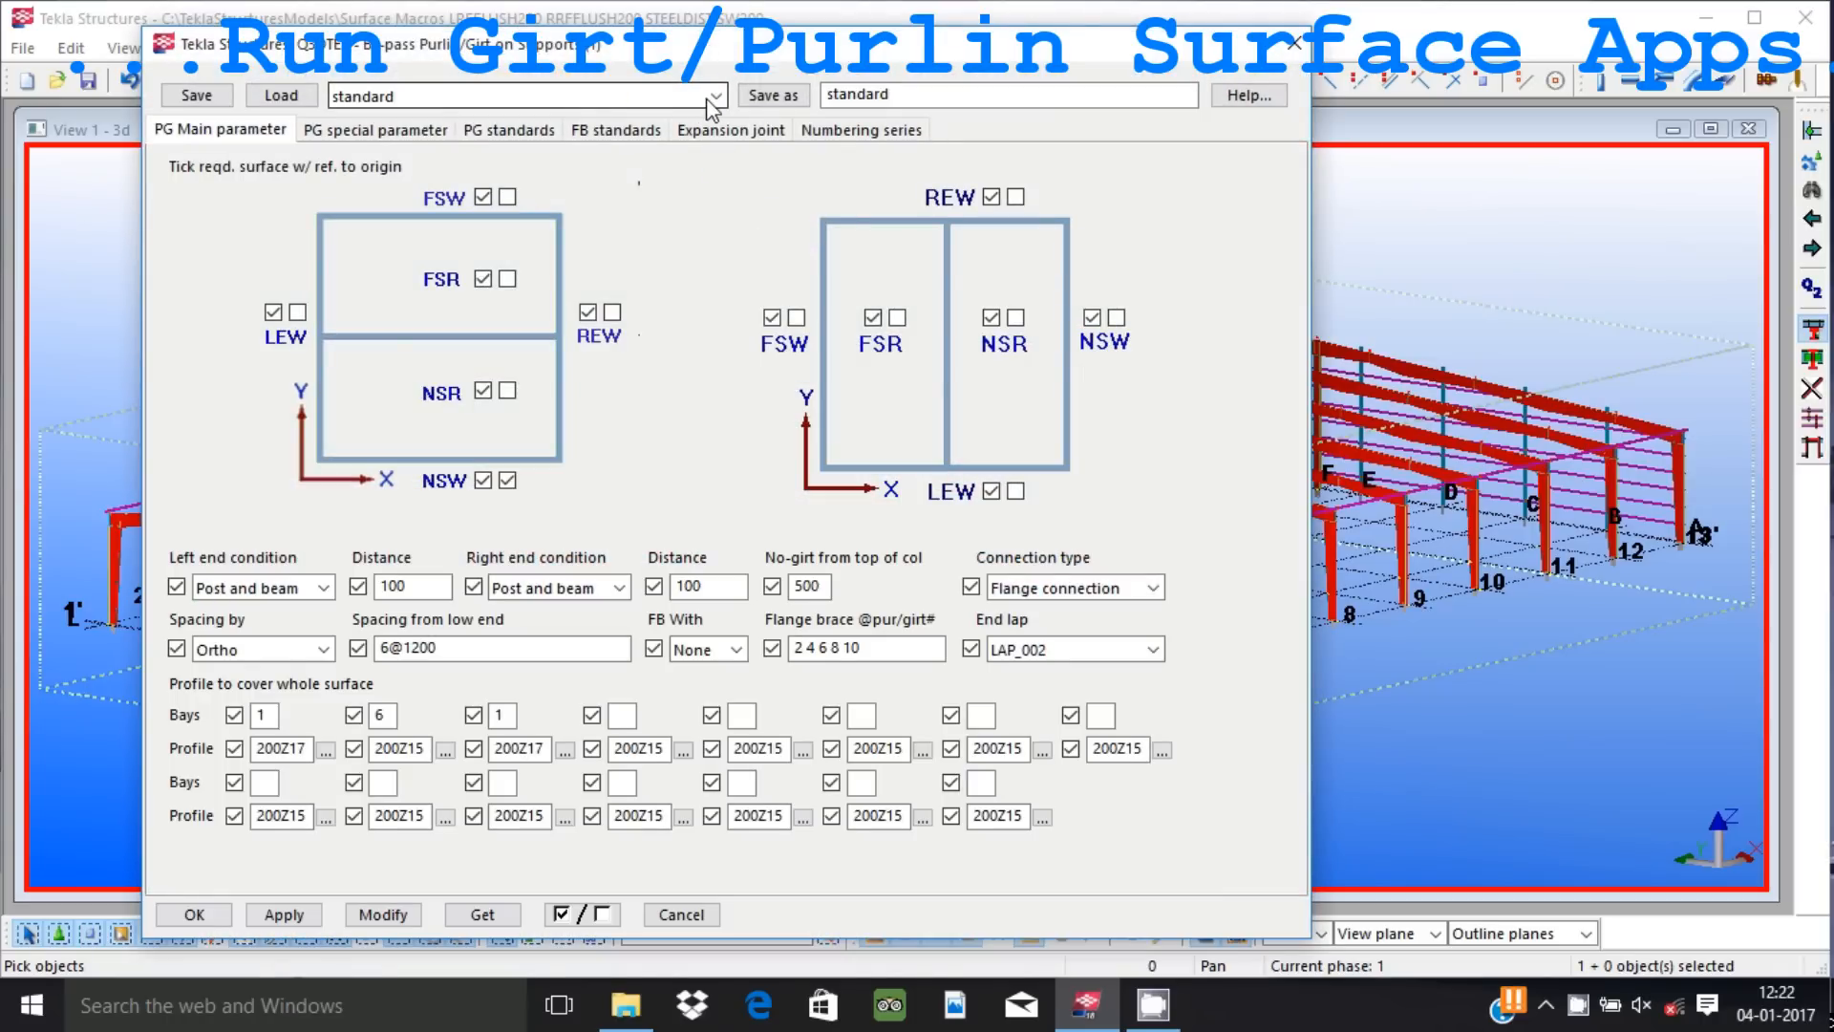
Load the fsr settings into By-pass Purlin/Girt on Supports and confirm them.
left_click(713, 96)
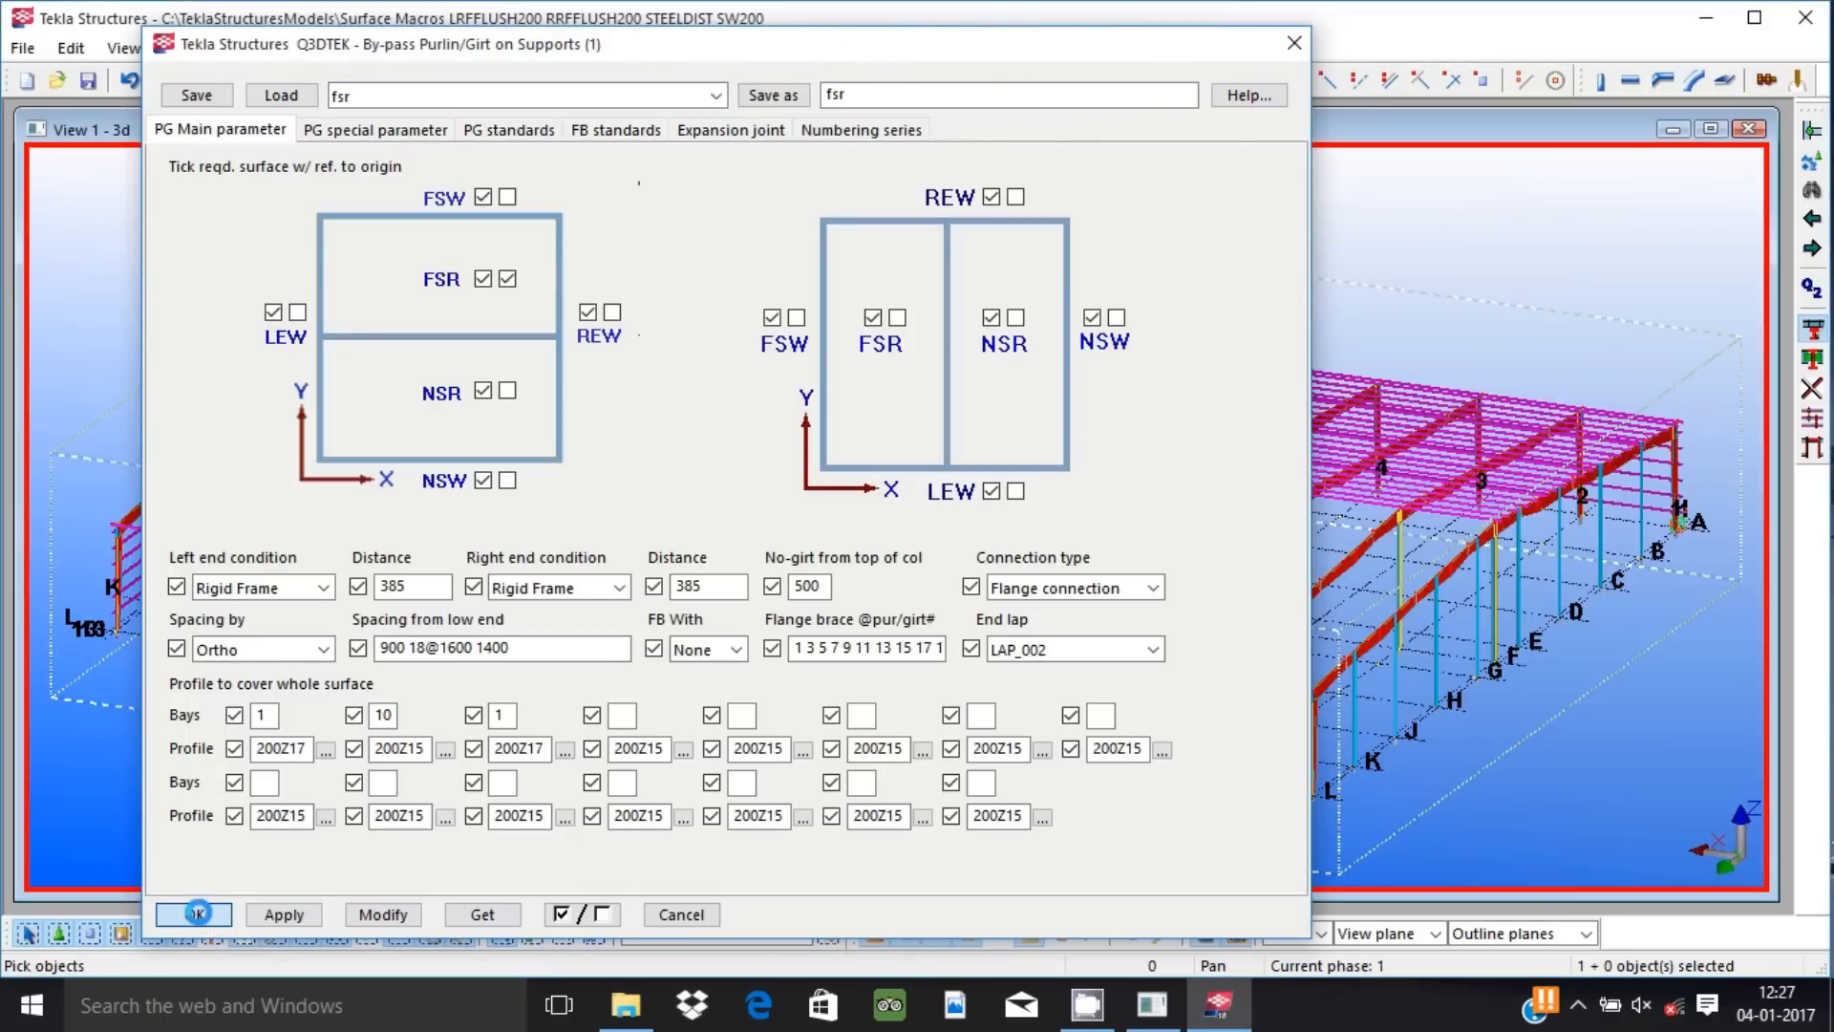
left_click(193, 913)
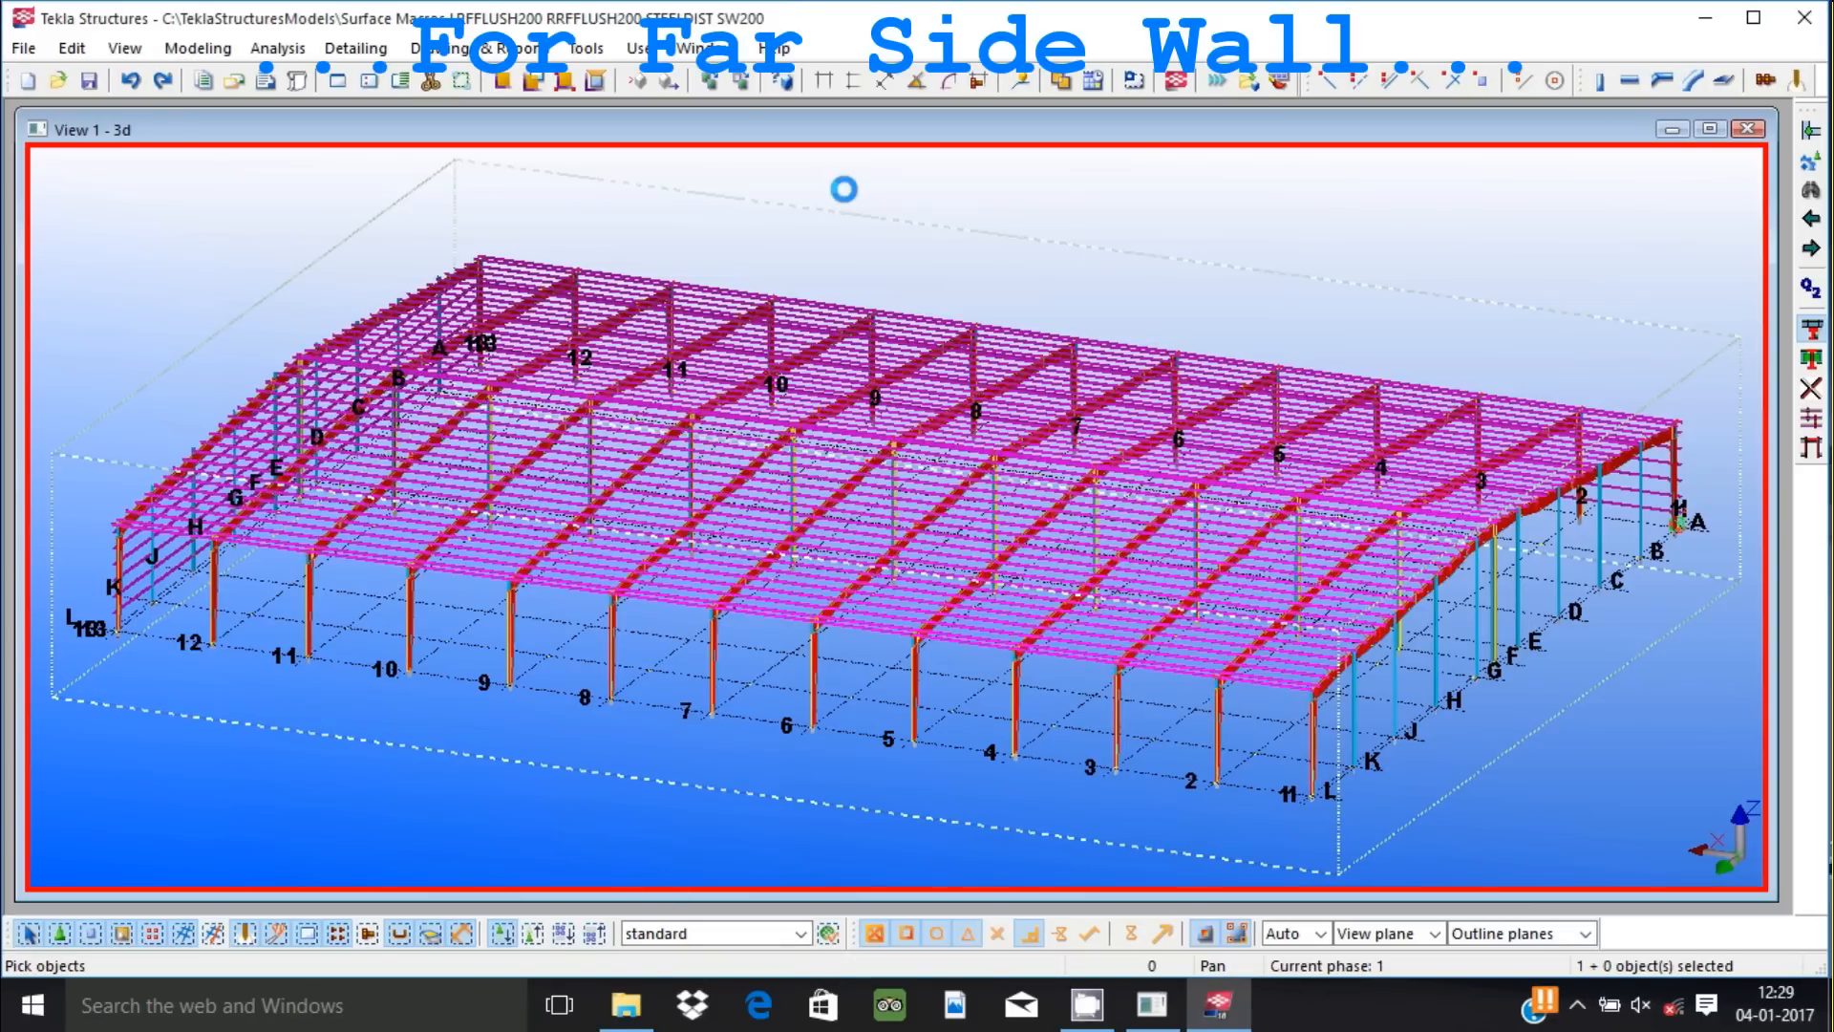
Confirm the lew flush girt settings, then restart the app and choose the rew settings.
left_click(715, 95)
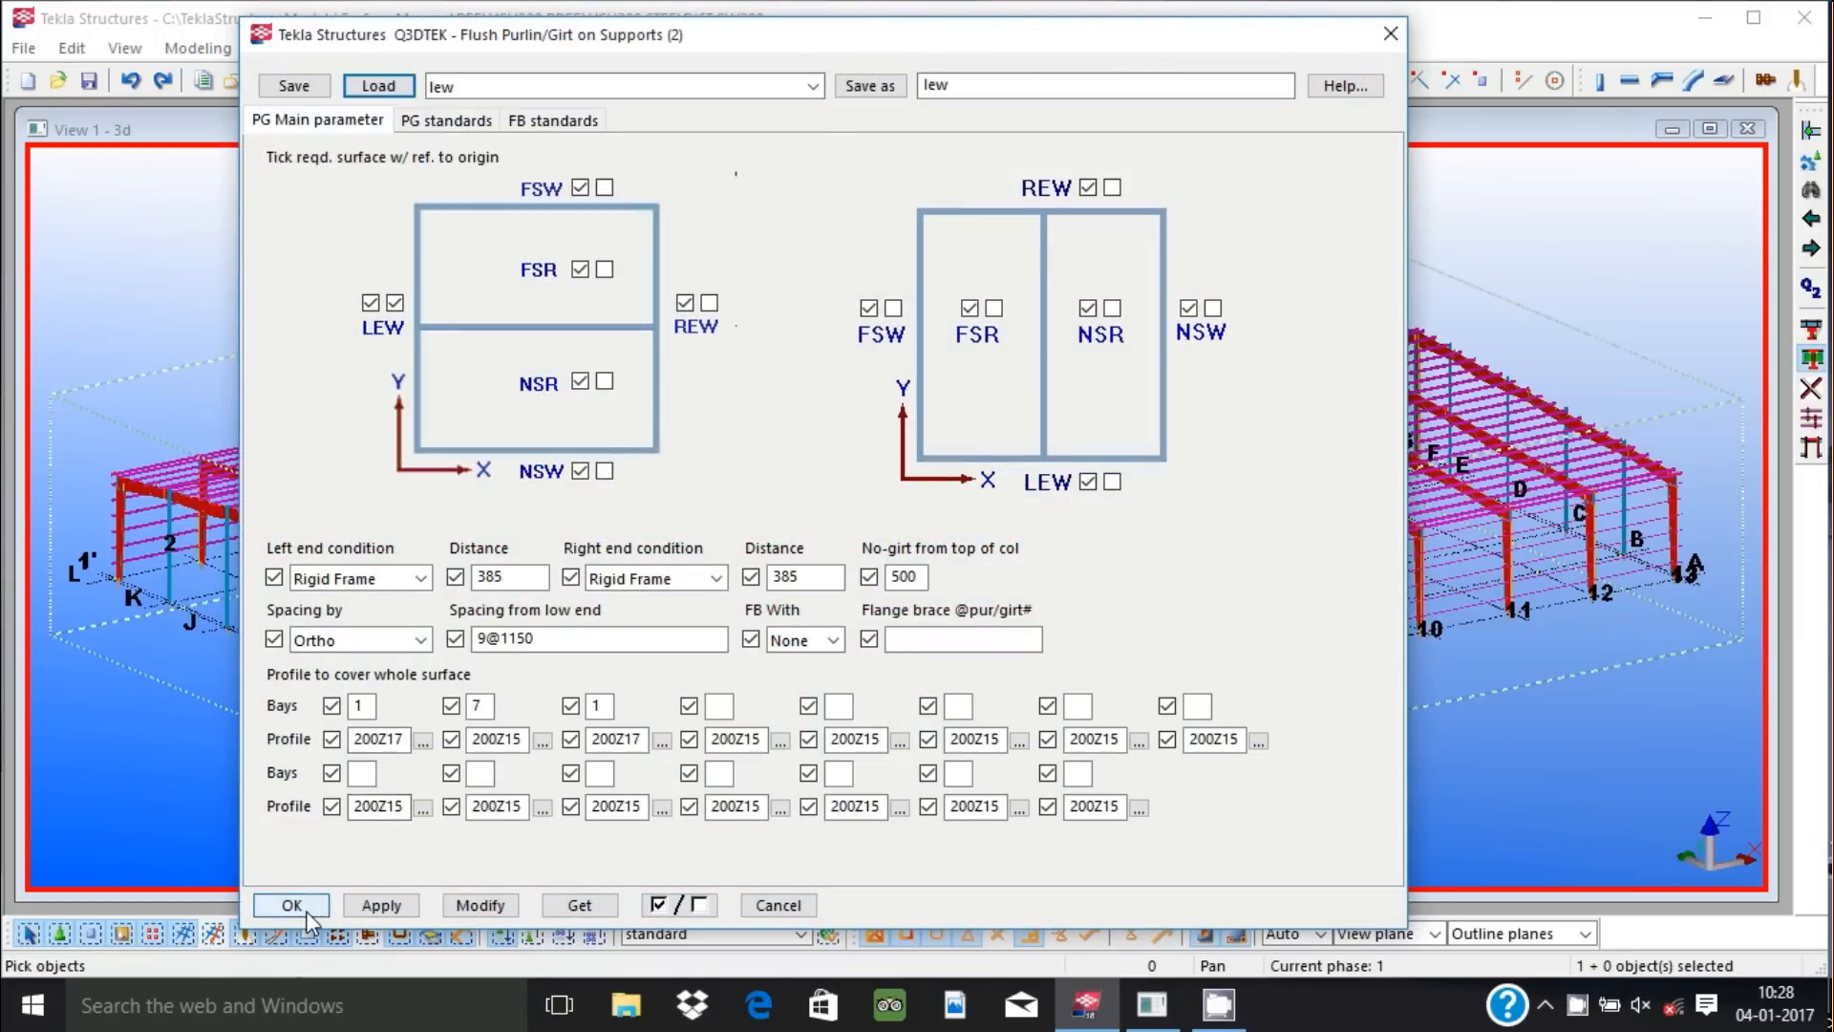
left_click(291, 904)
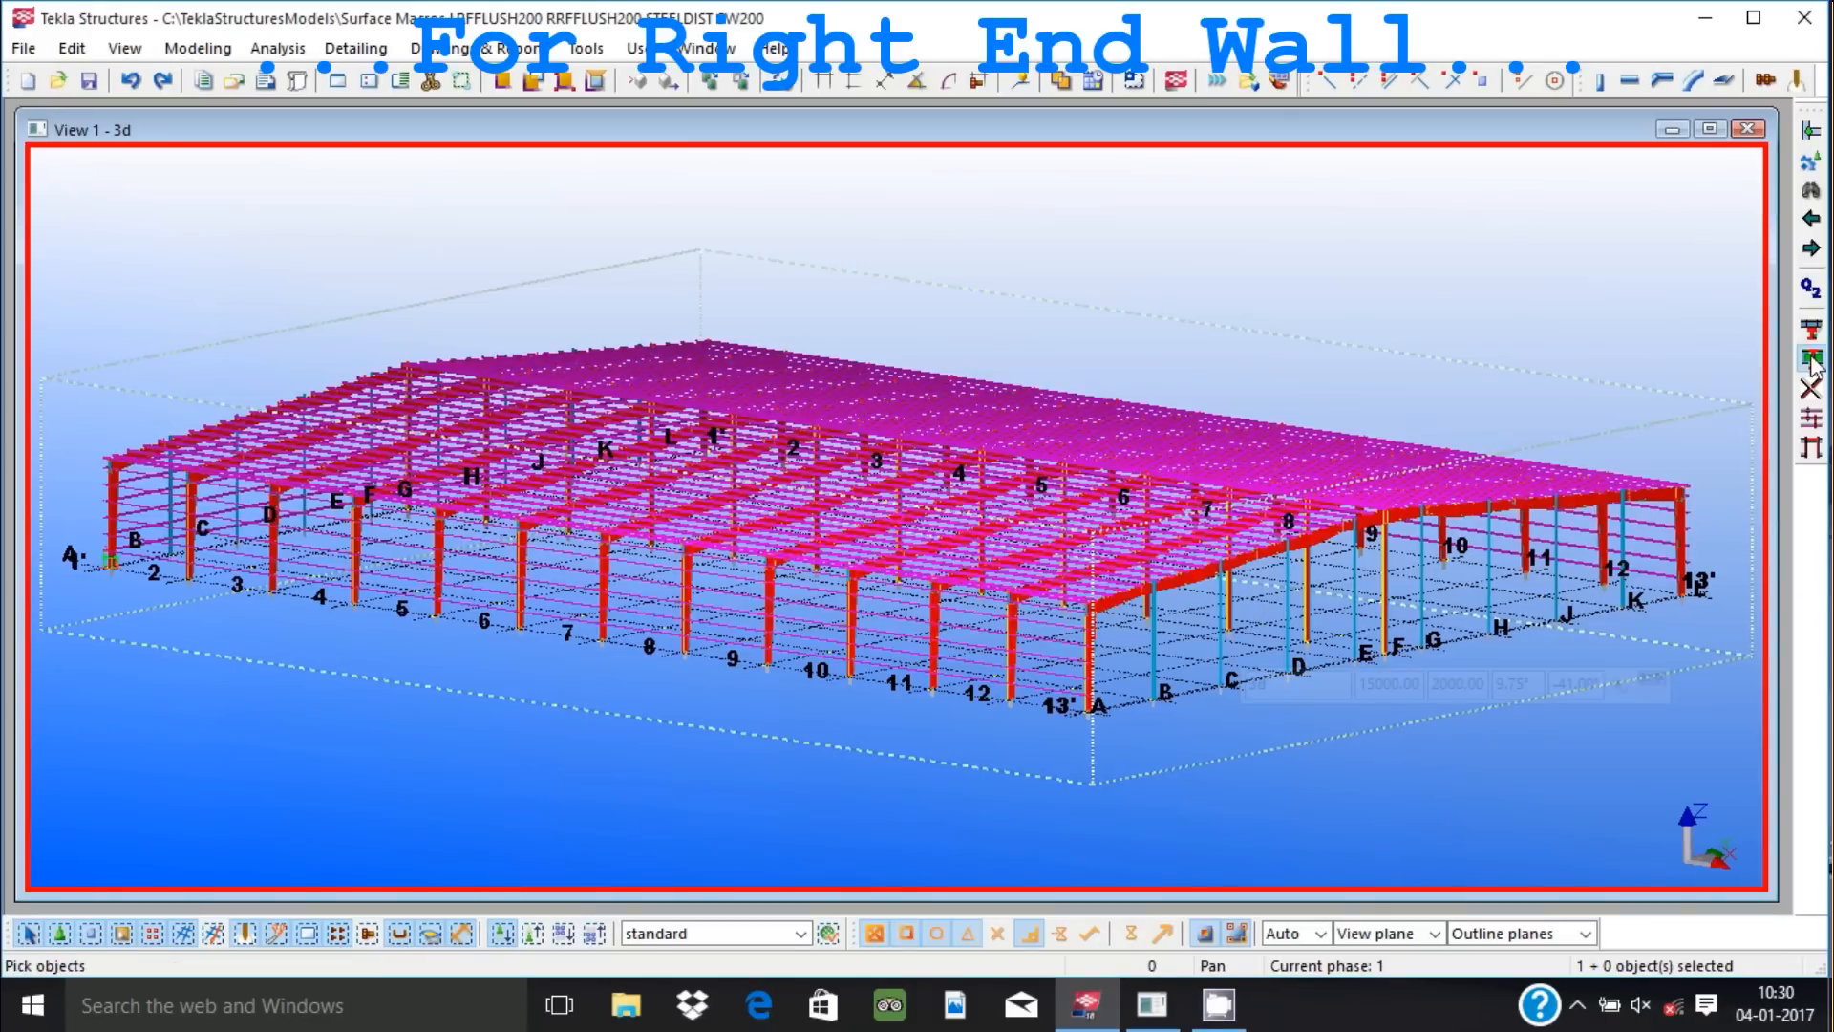
left_click(810, 86)
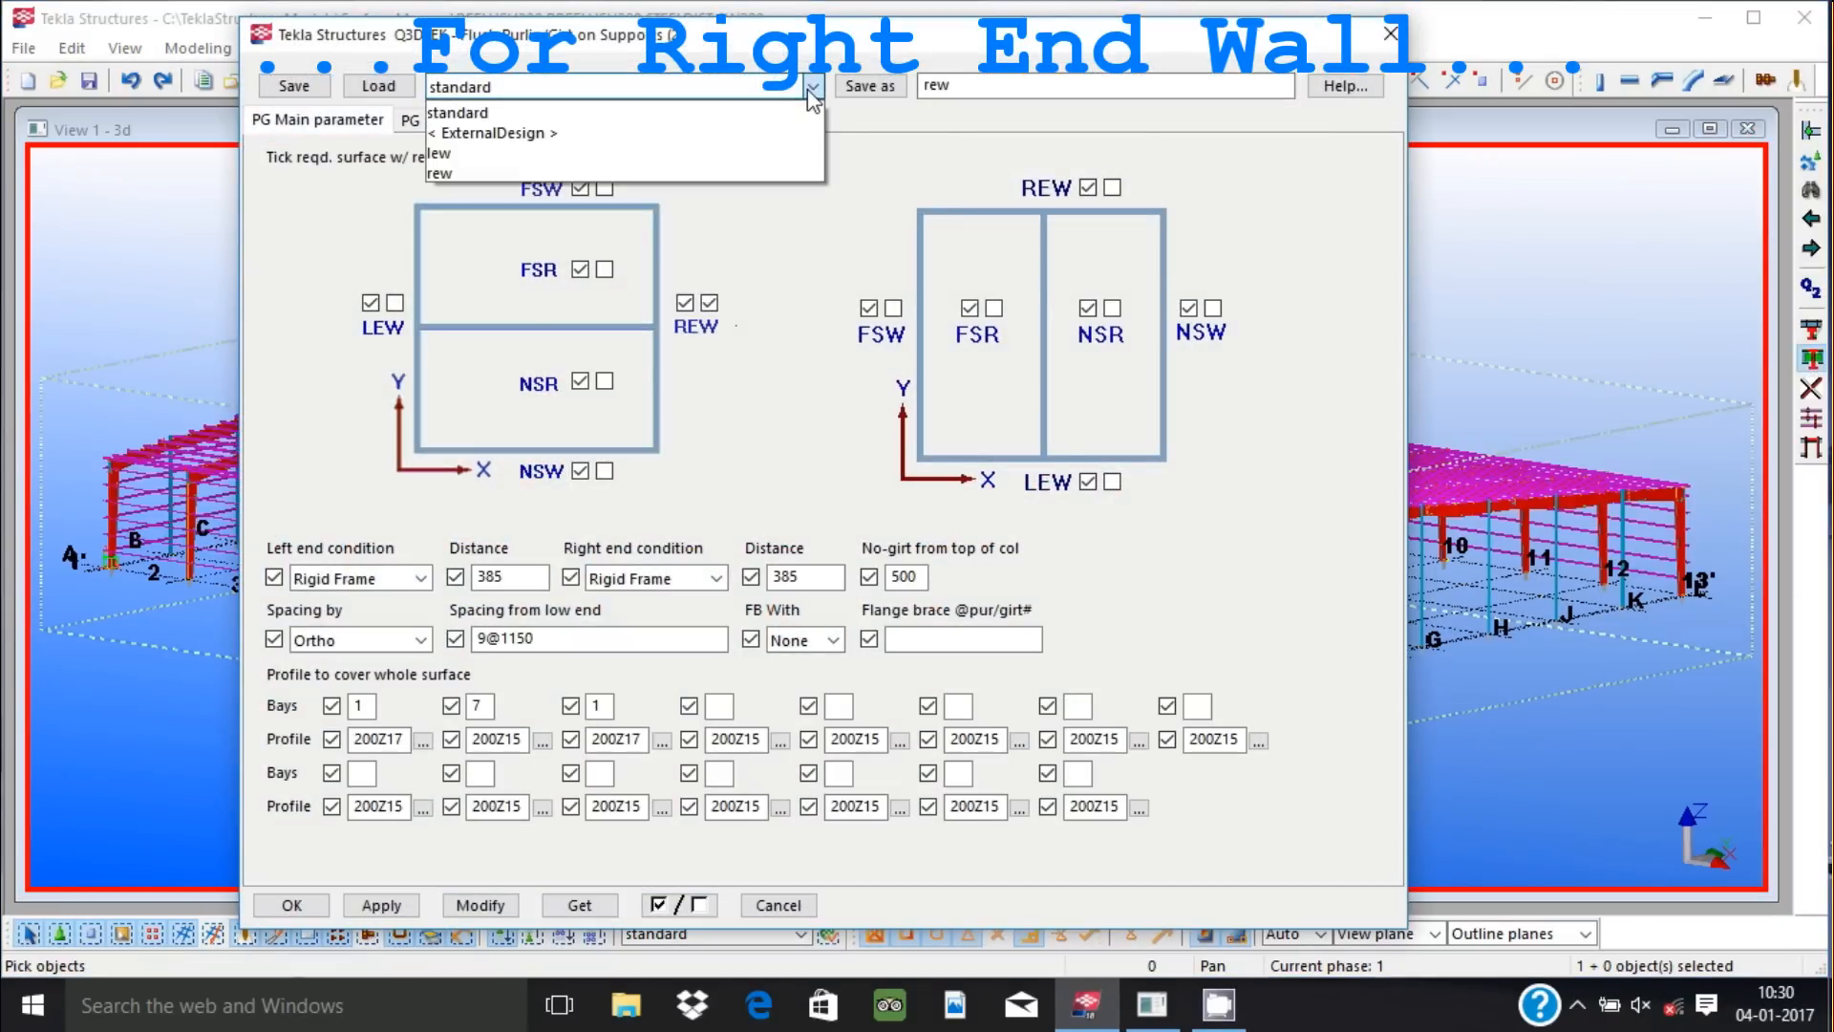
left_click(439, 153)
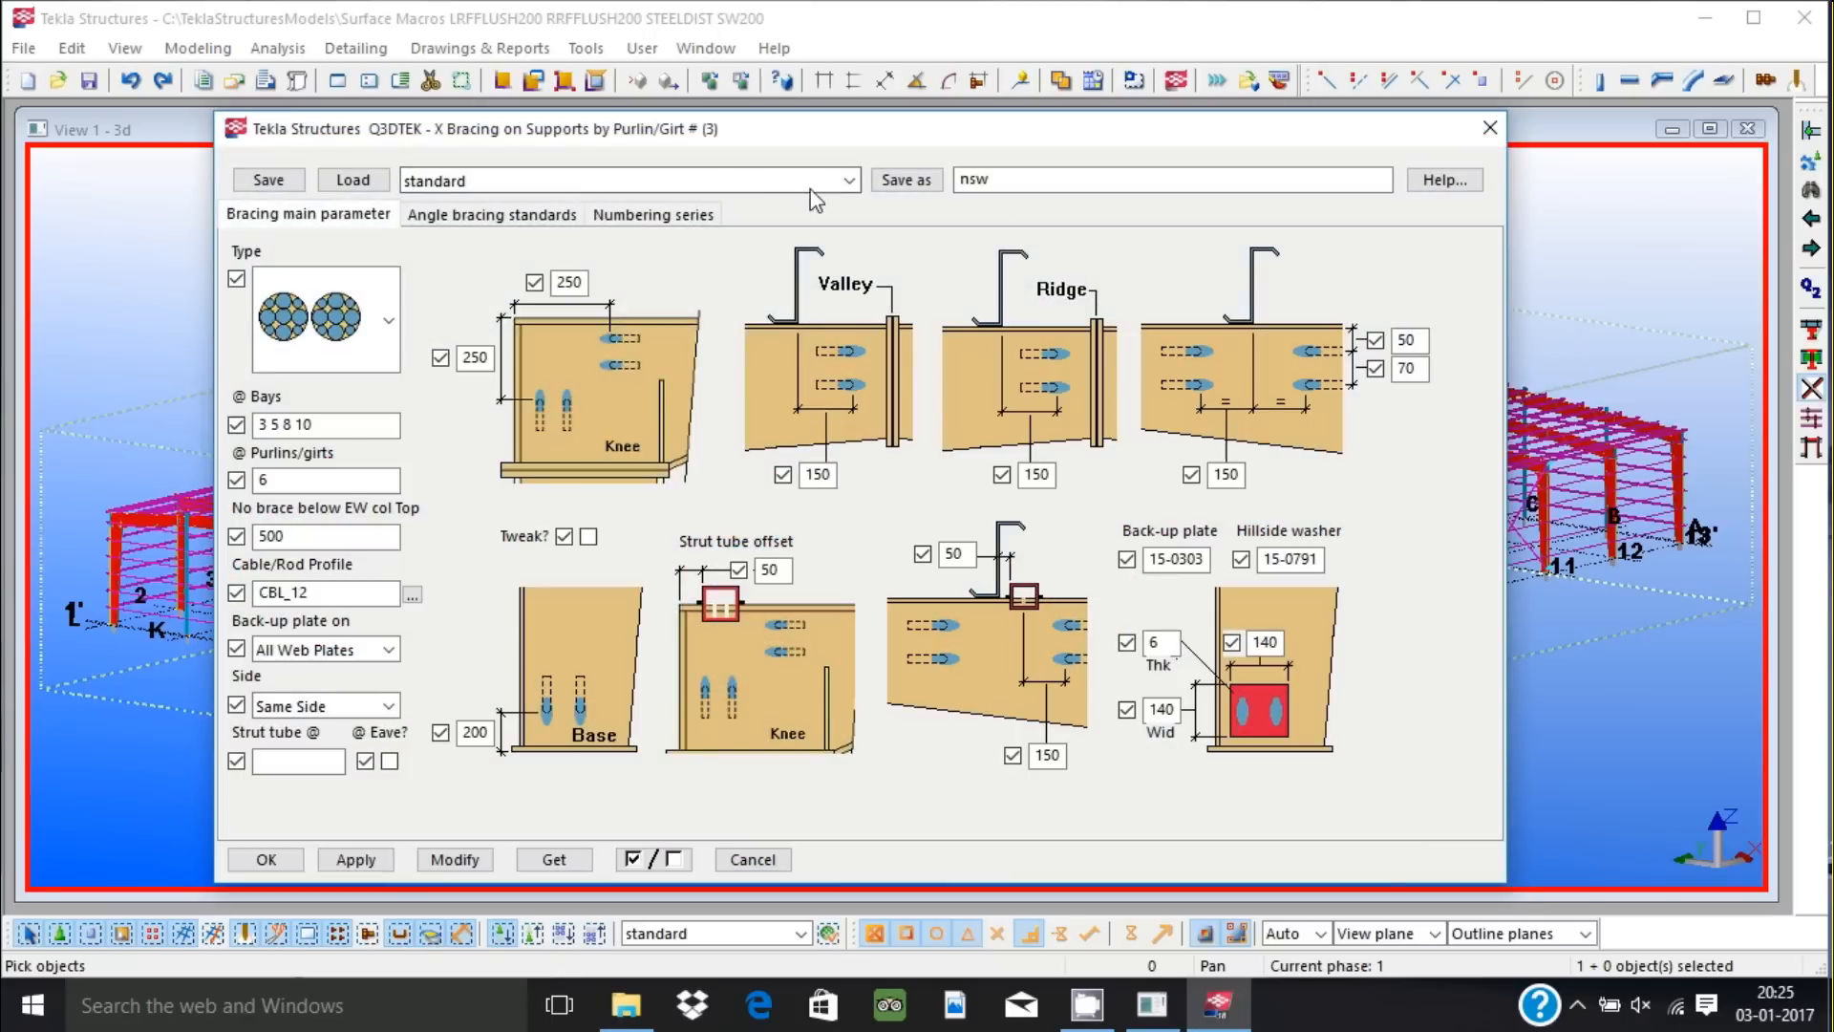
Choose the saved setting in X Bracing on Supports by Purlin/Girt.
left_click(847, 180)
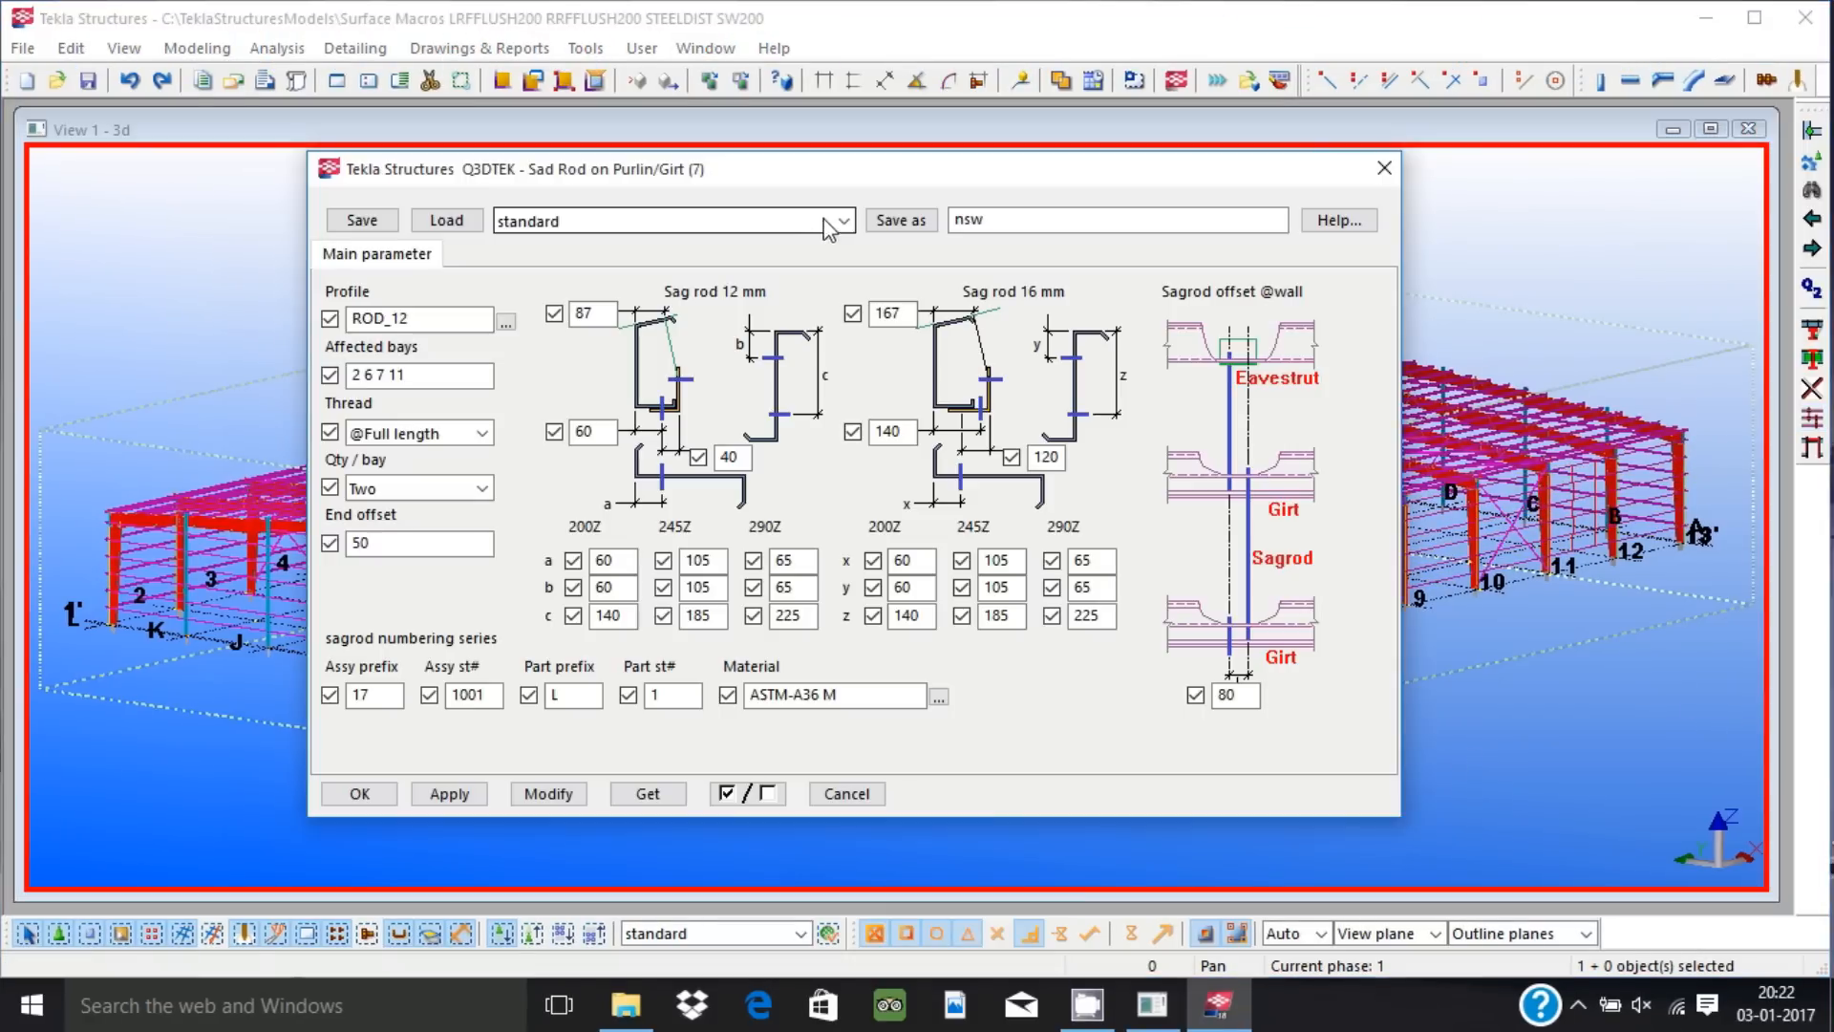
Choose the saved sag rod setting and start the Single Skin Panel on Purlin Macro app.
left_click(667, 219)
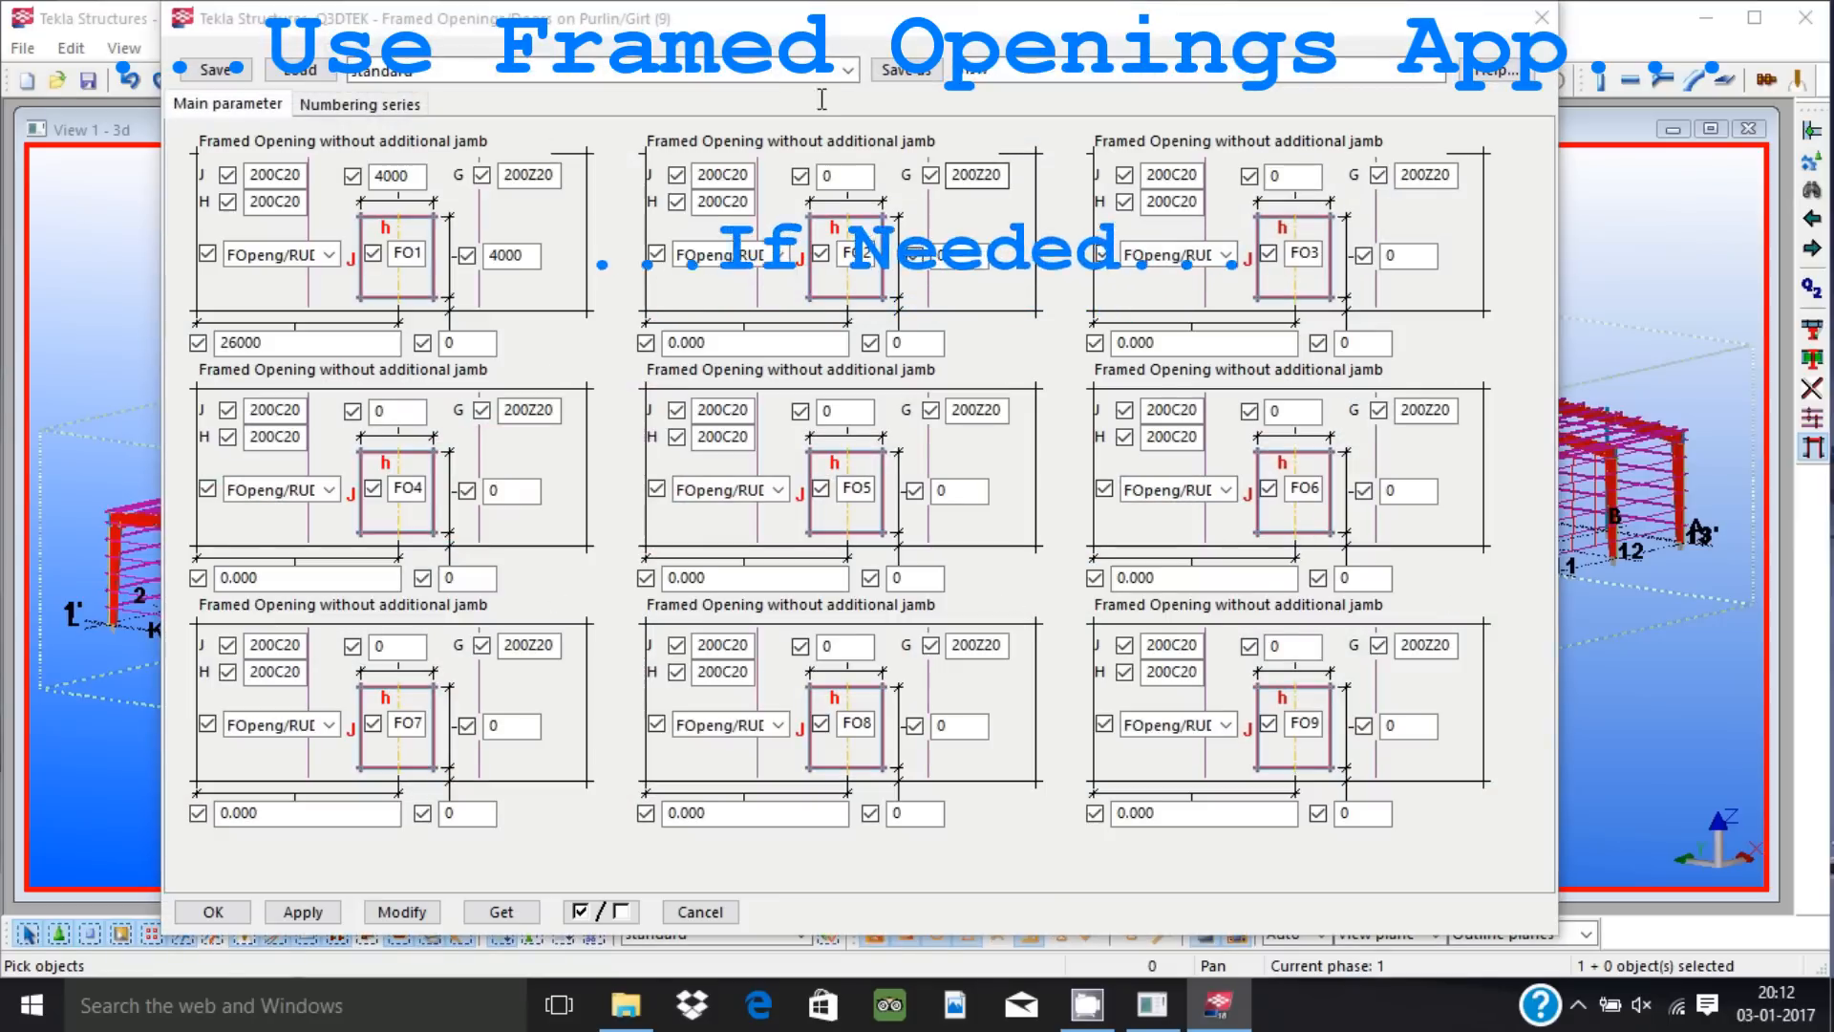
left_click(846, 71)
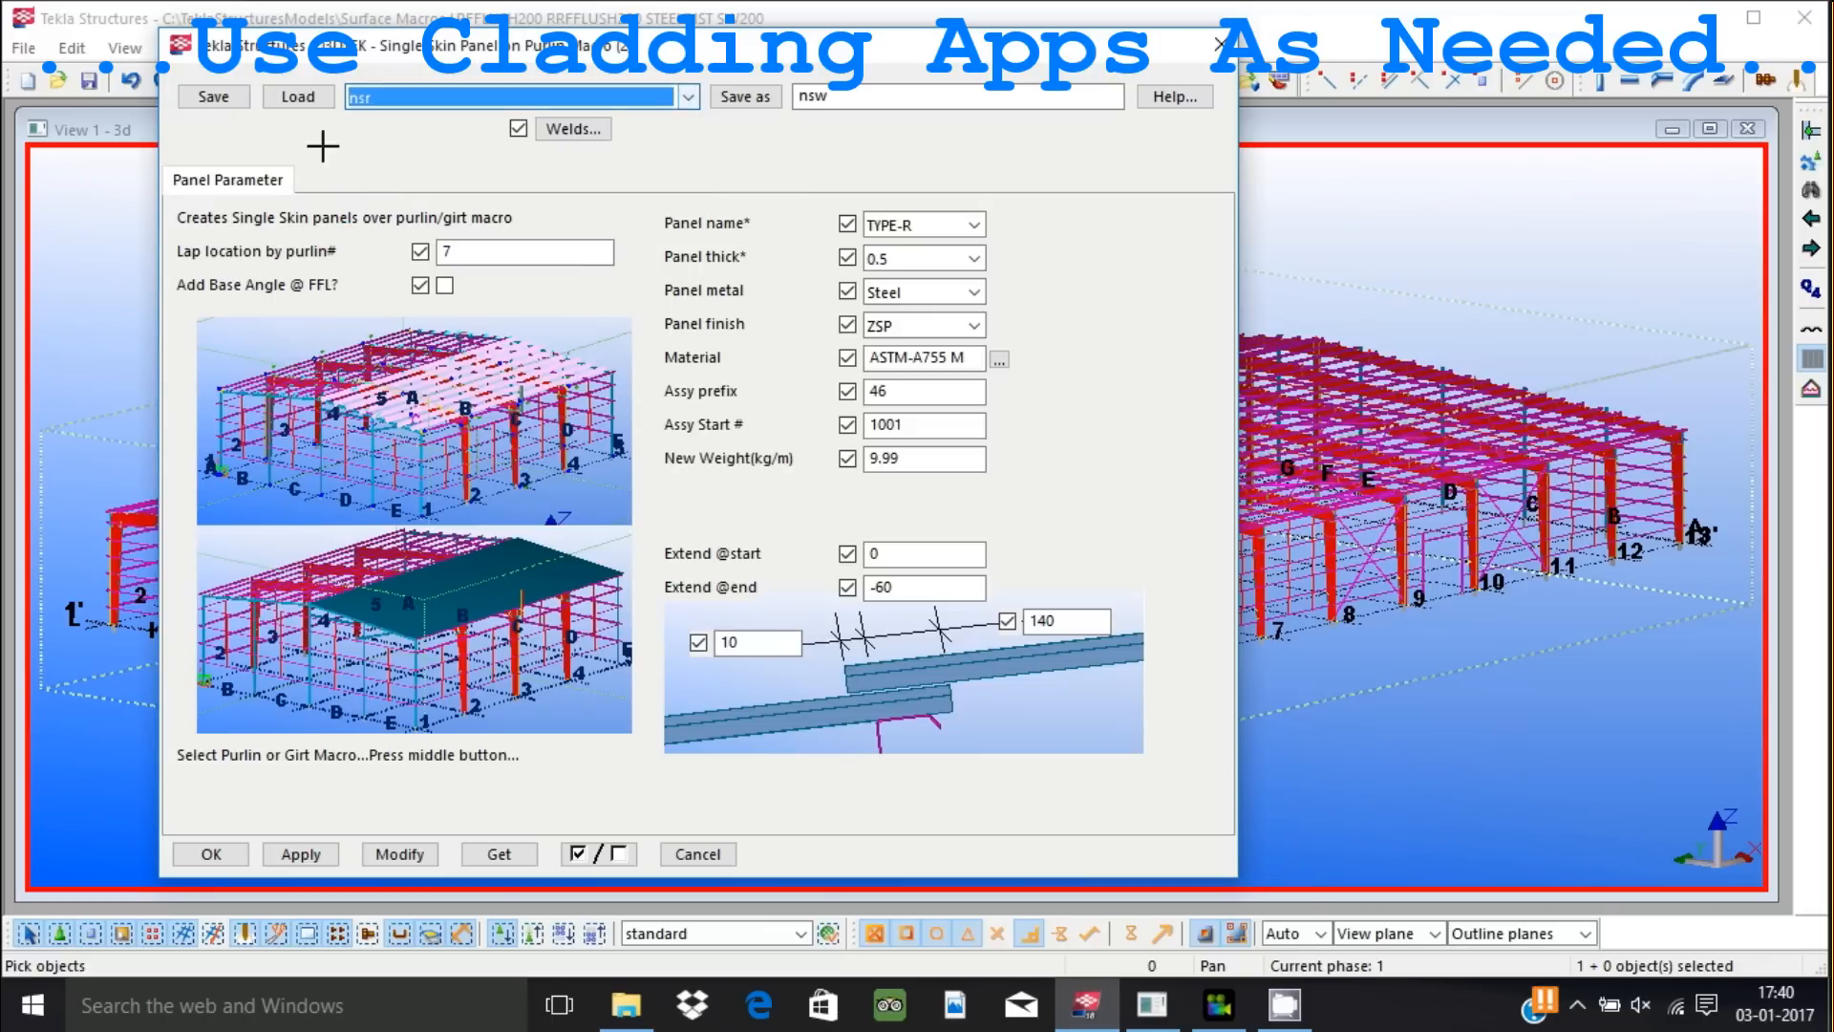
Confirm the nsr panel settings, then reopen the saved-settings list for fsr.
left_click(300, 852)
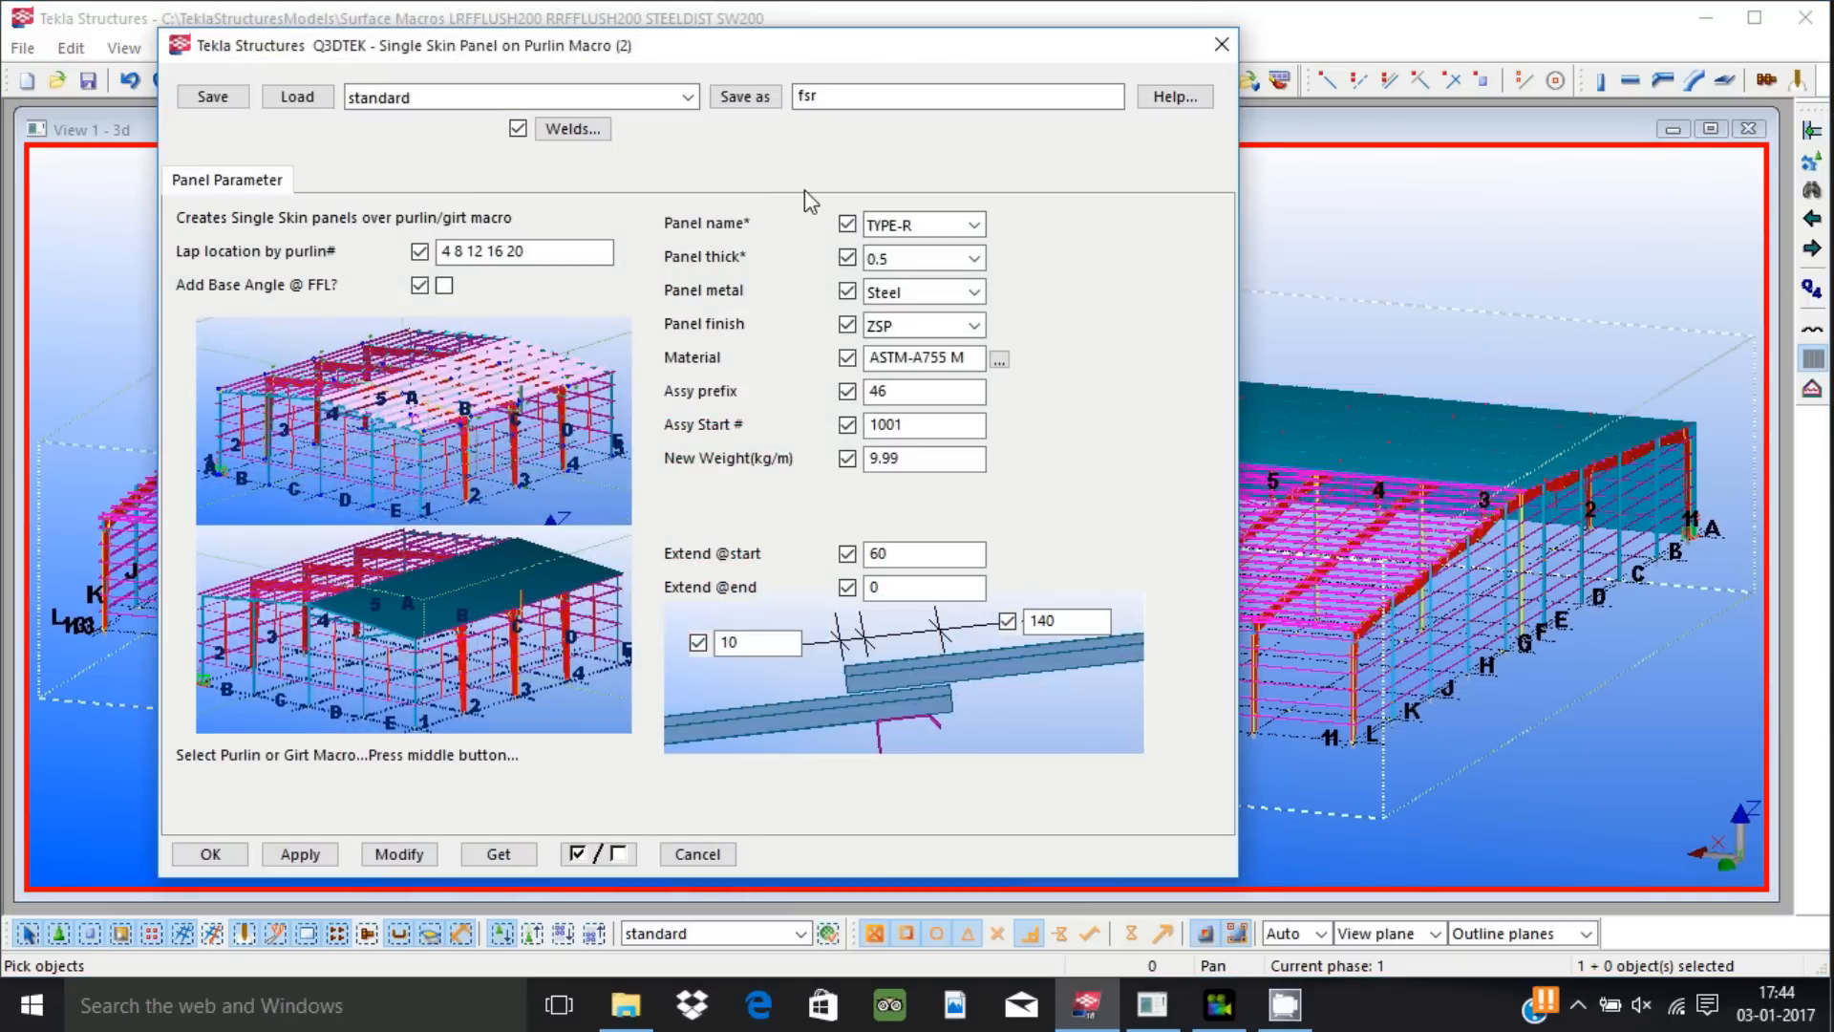
left_click(688, 97)
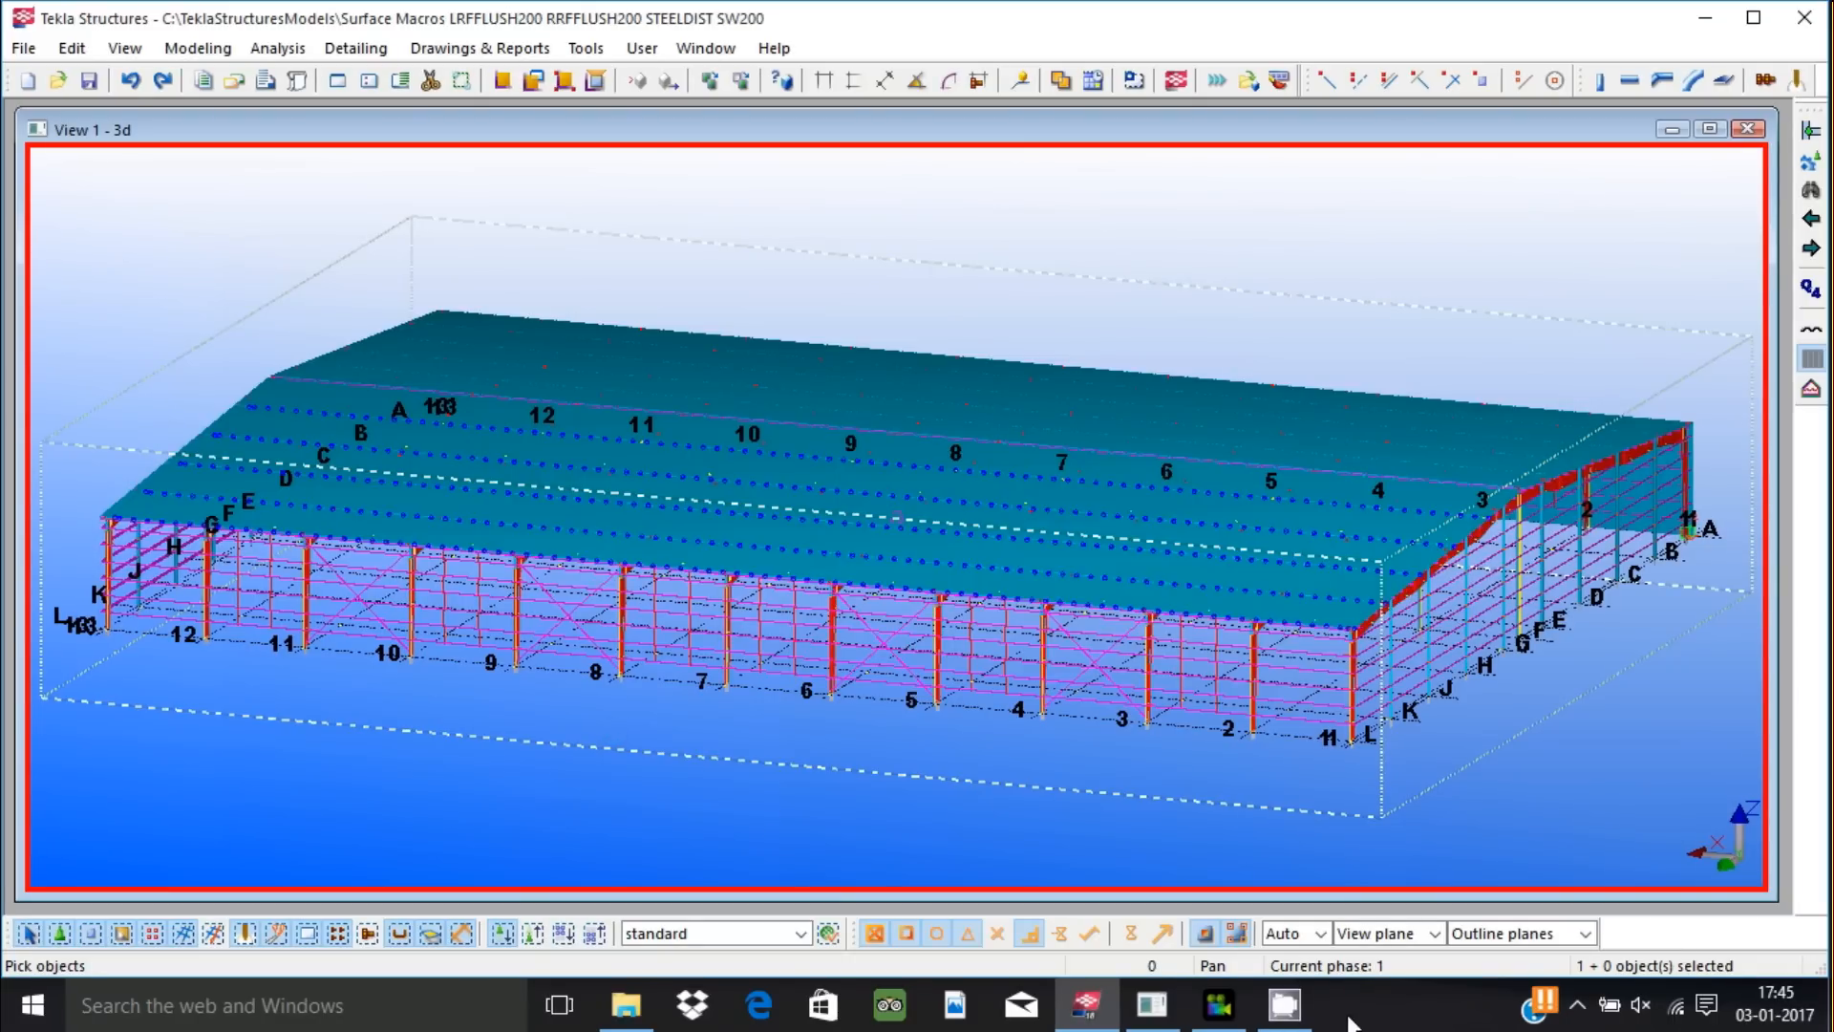
left_click(686, 97)
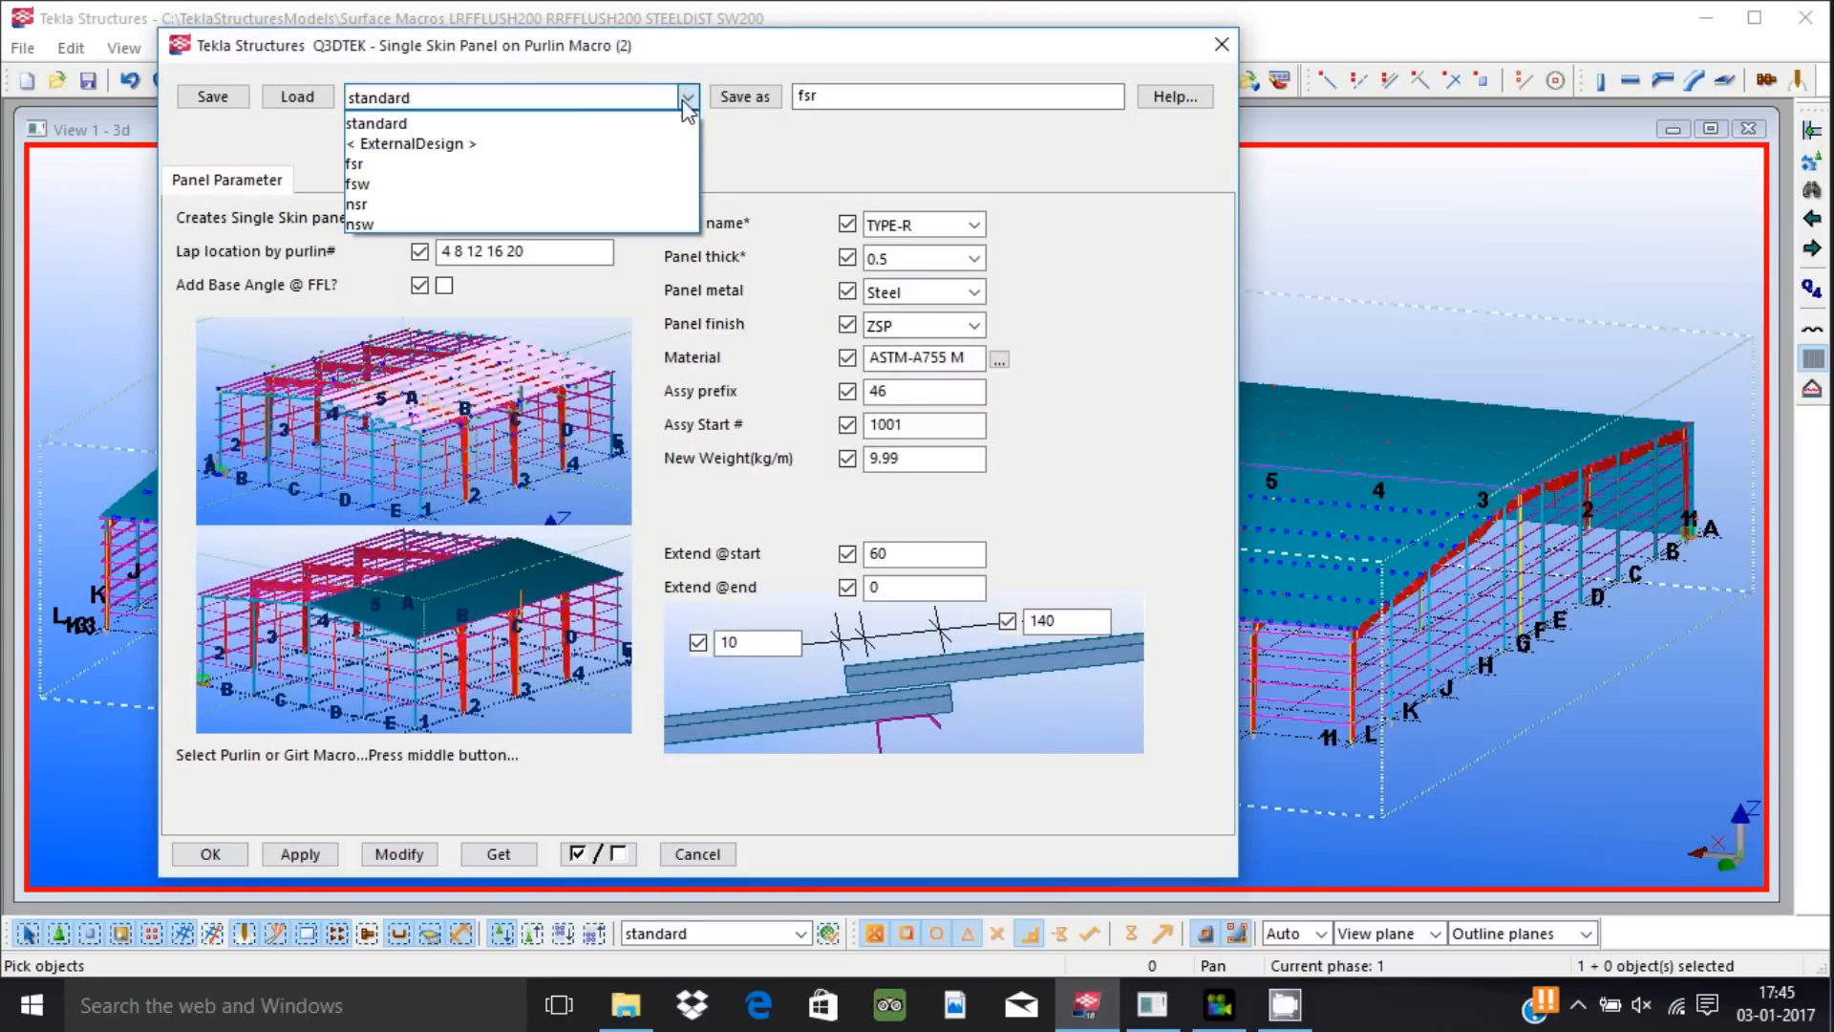